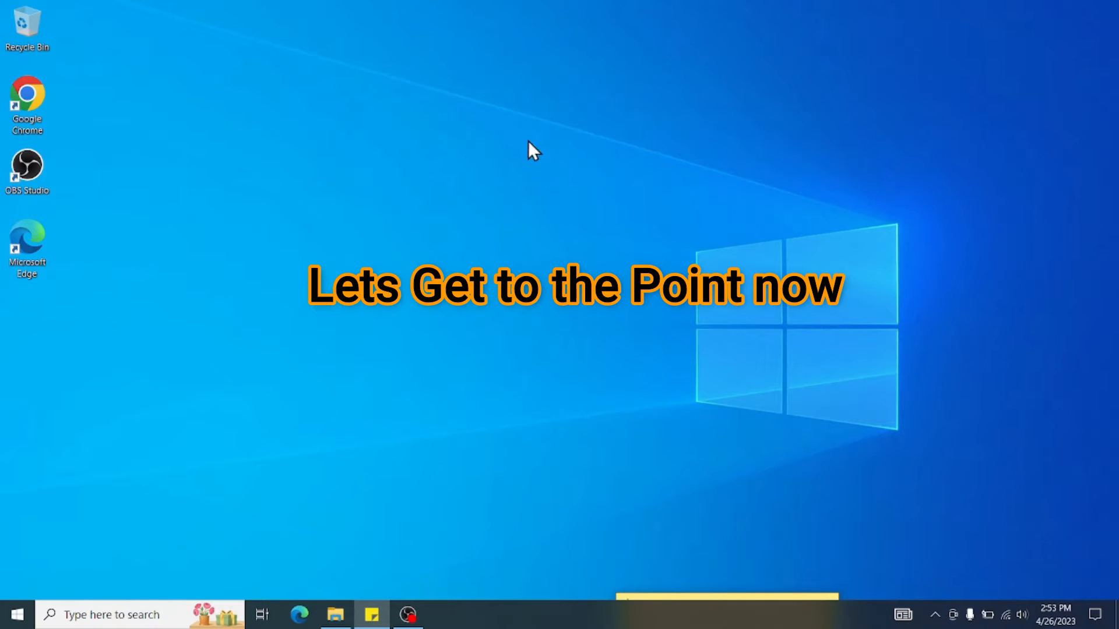
mouse_move(336, 584)
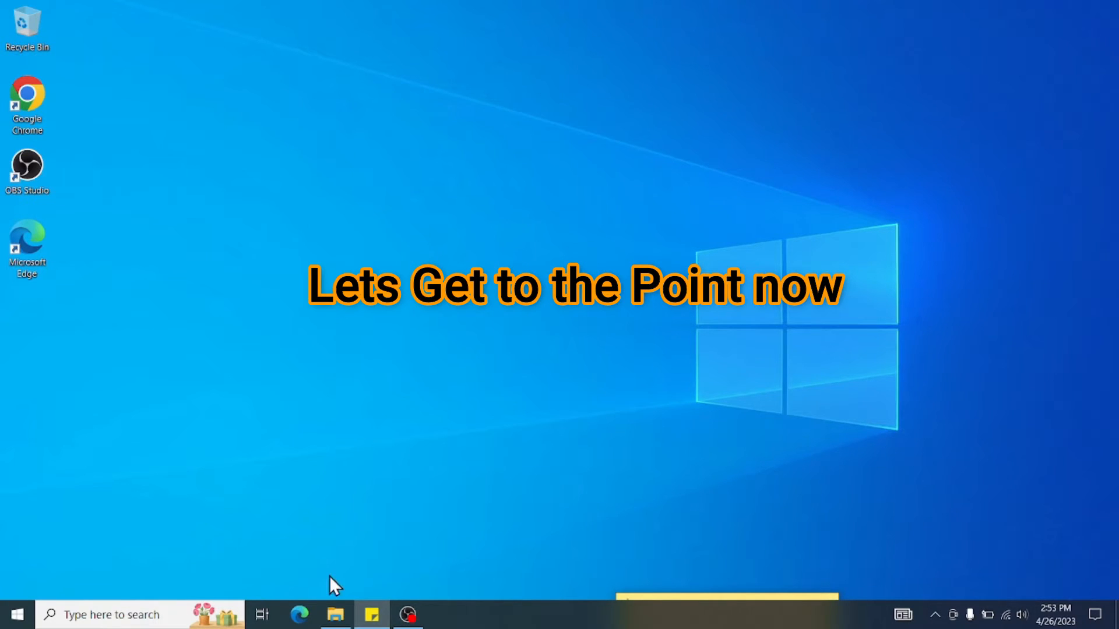
- Open File Explorer from the taskbar to reach the Downloads folder
click(335, 615)
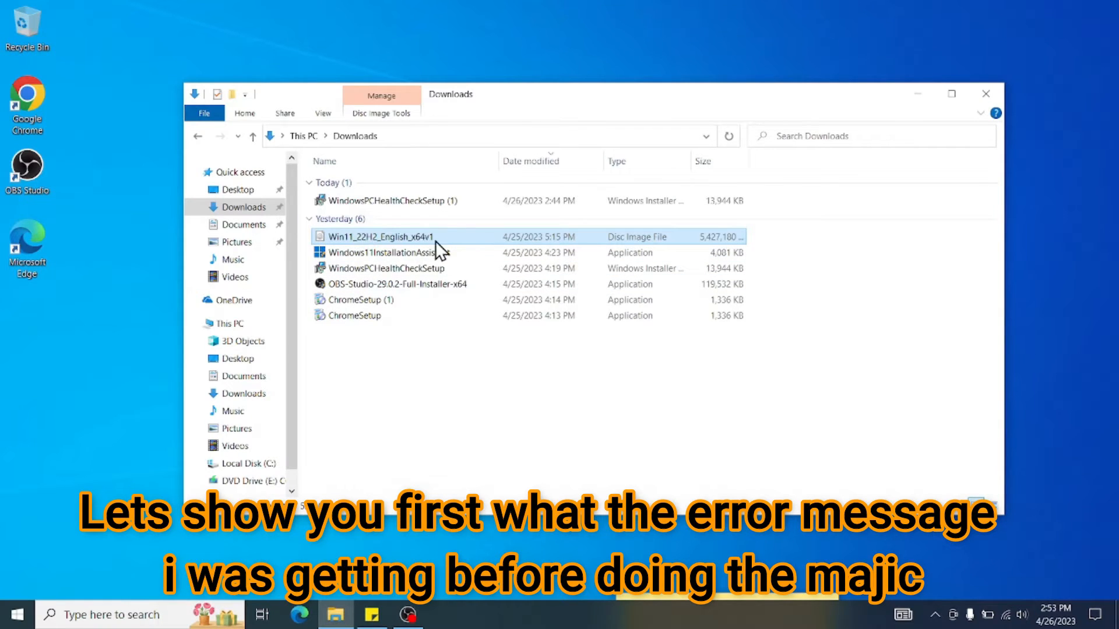
- Mount the Win11_22H2_English_x64v1 ISO, accept the security warning and launch setup from the mounted drive
double_click(378, 237)
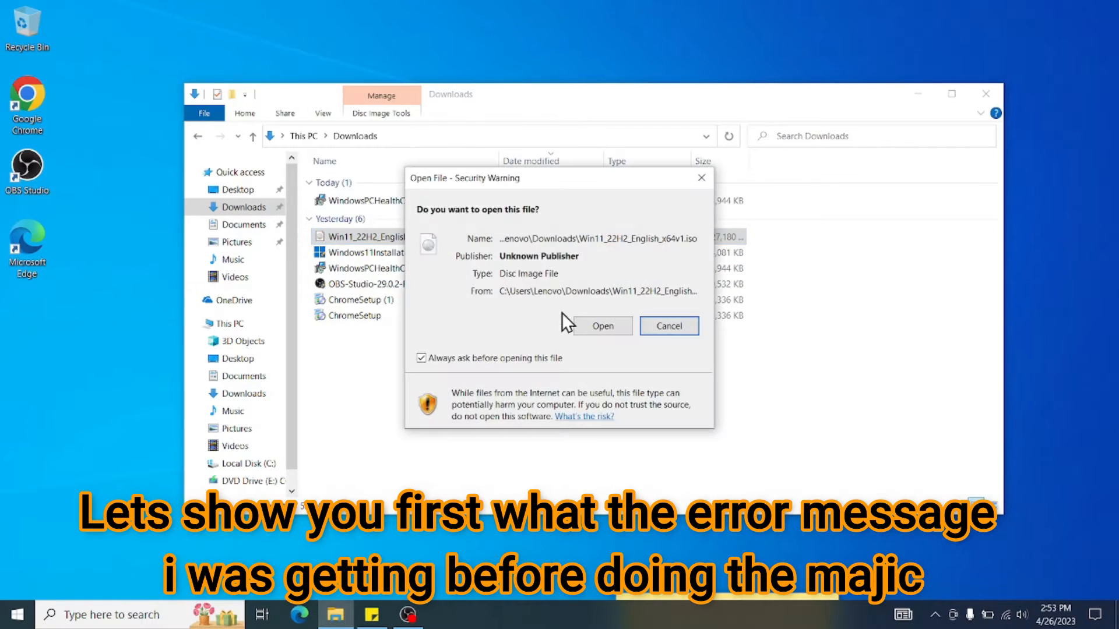
click(603, 327)
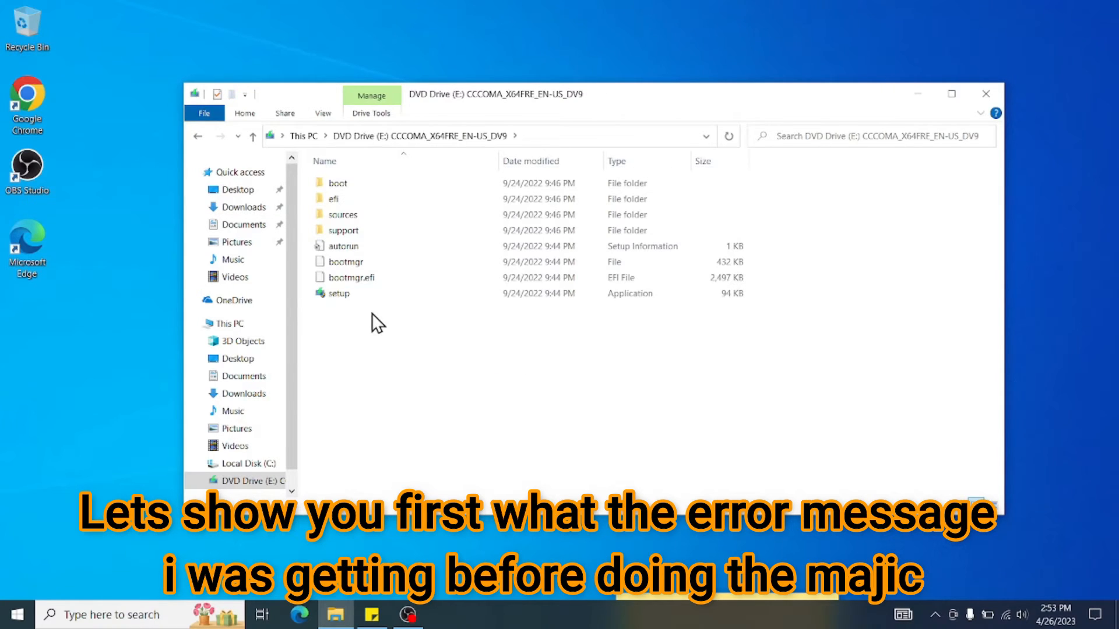
double_click(338, 294)
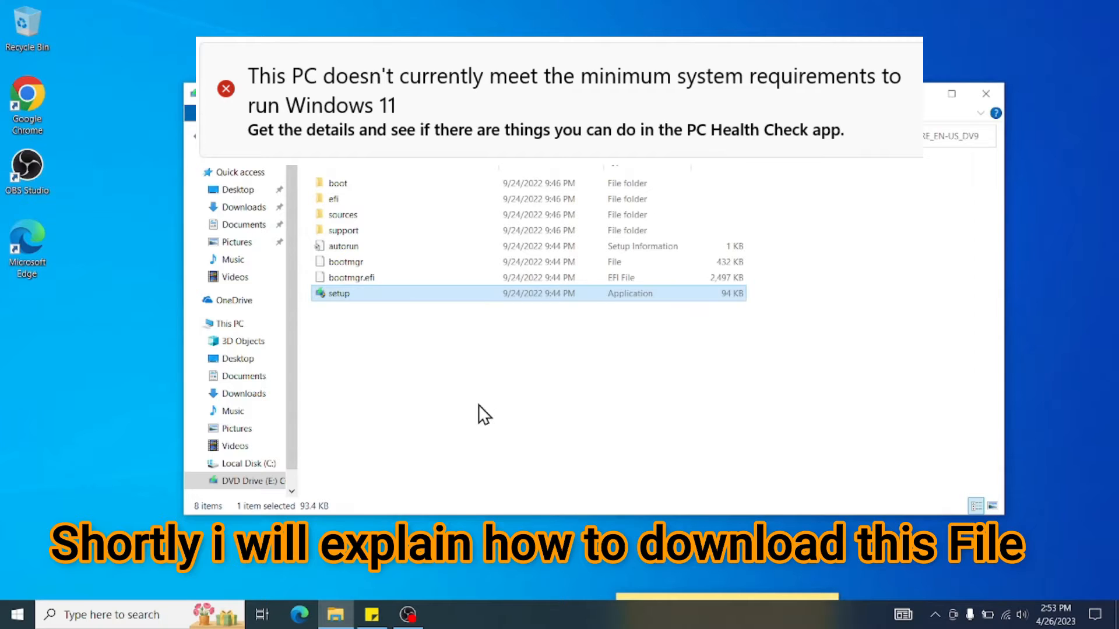
double_click(337, 293)
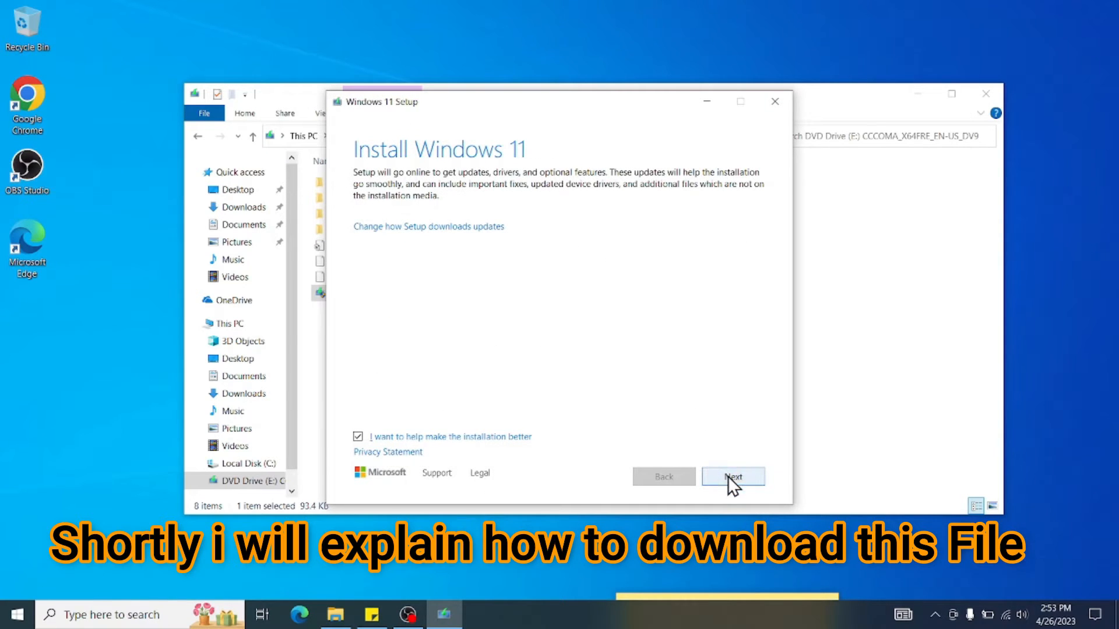
- Advance Setup to the requirements check reporting an unsupported processor, then close Setup back to the desktop
click(732, 477)
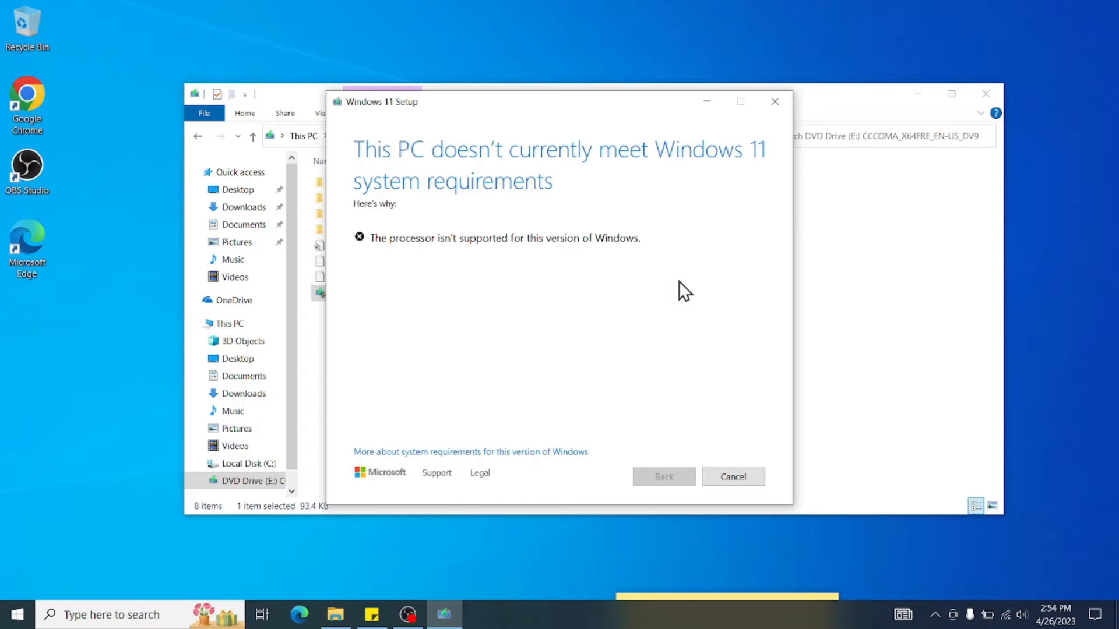
mouse_move(775, 102)
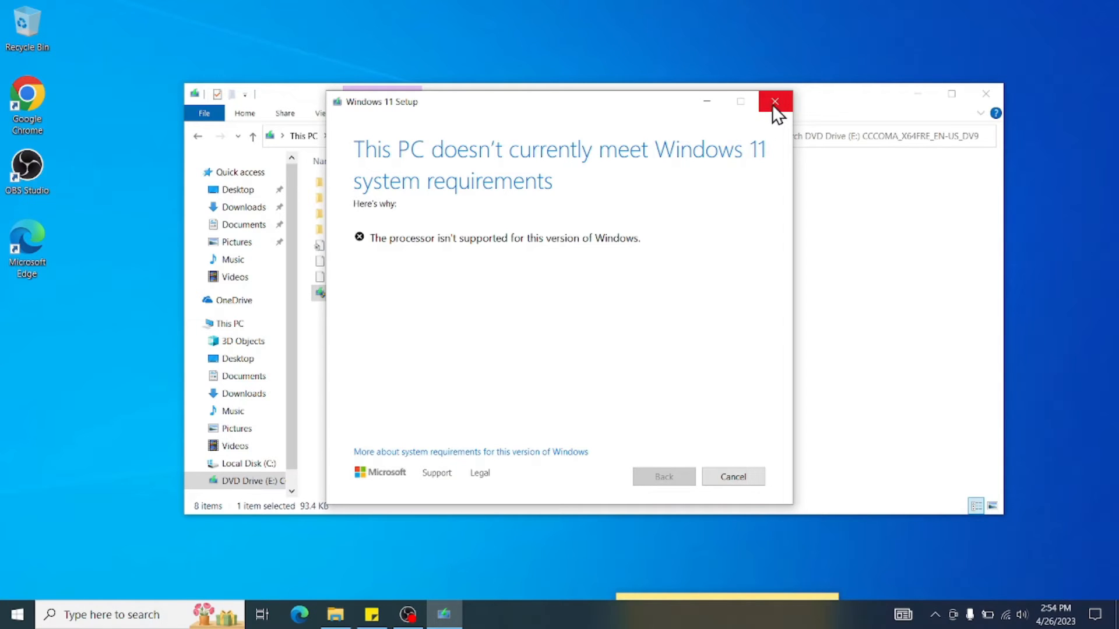
mouse_move(775, 102)
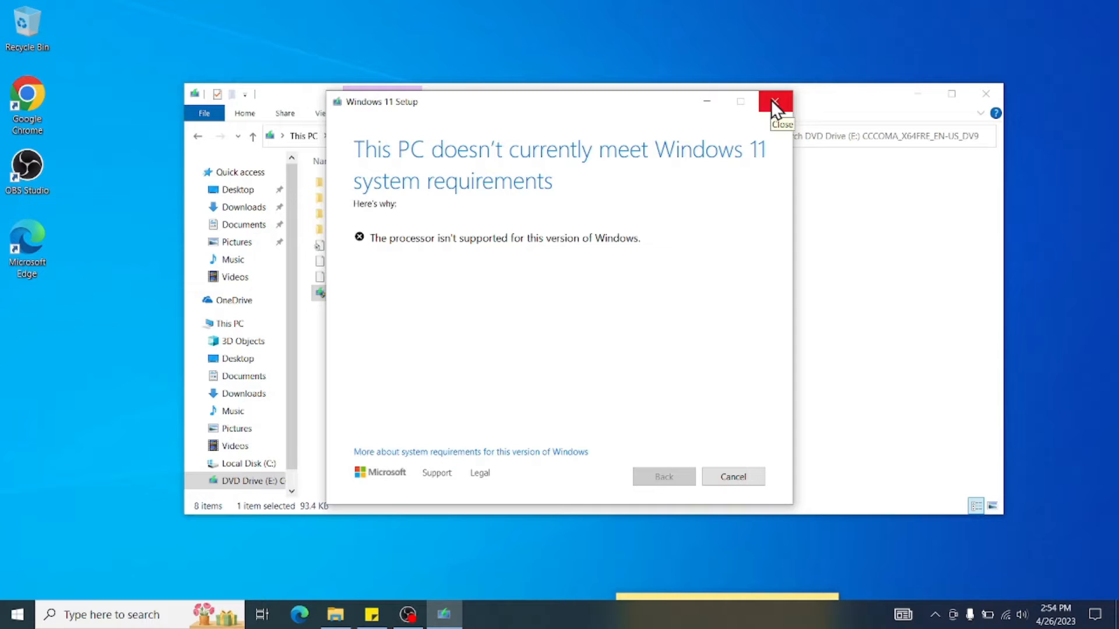
click(776, 101)
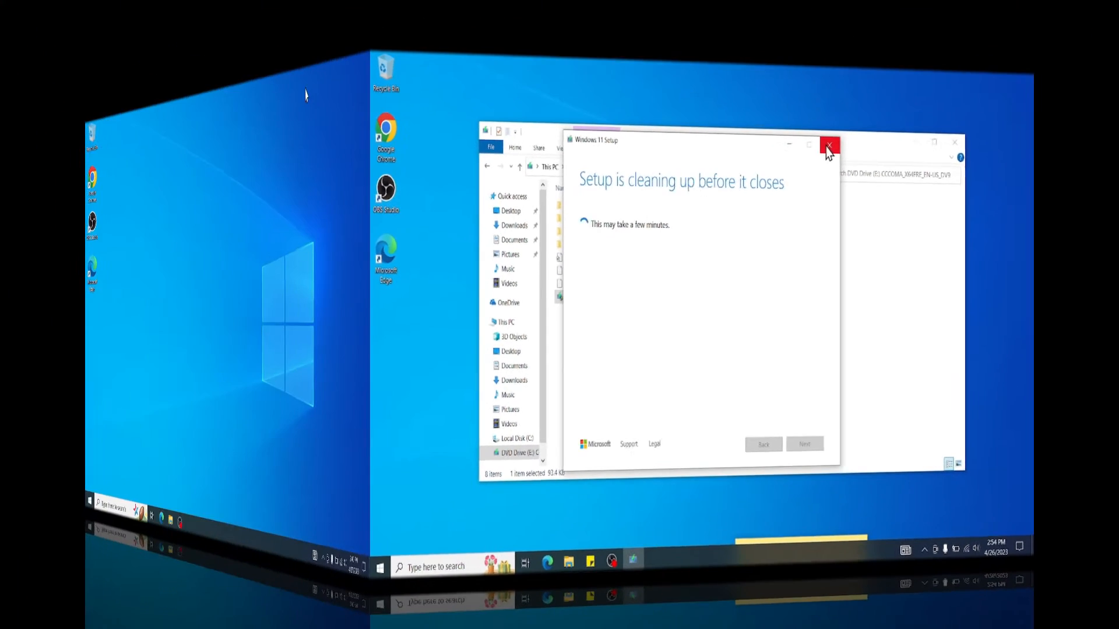
click(827, 145)
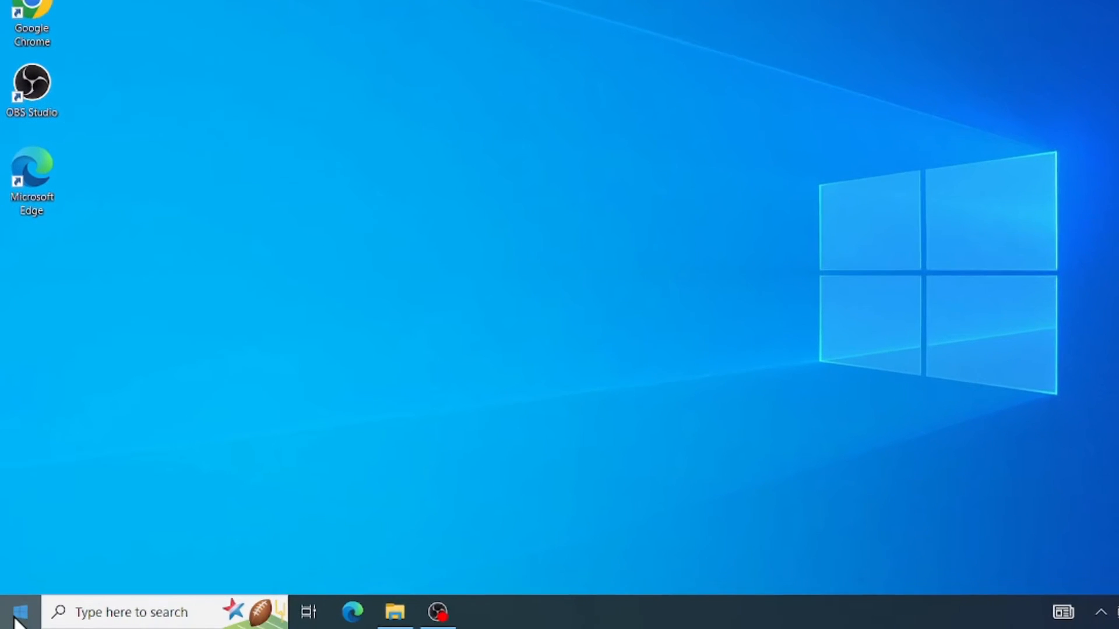
- Go through Start and Settings to the Update & Security page showing the Windows 11 requirements warning
click(13, 612)
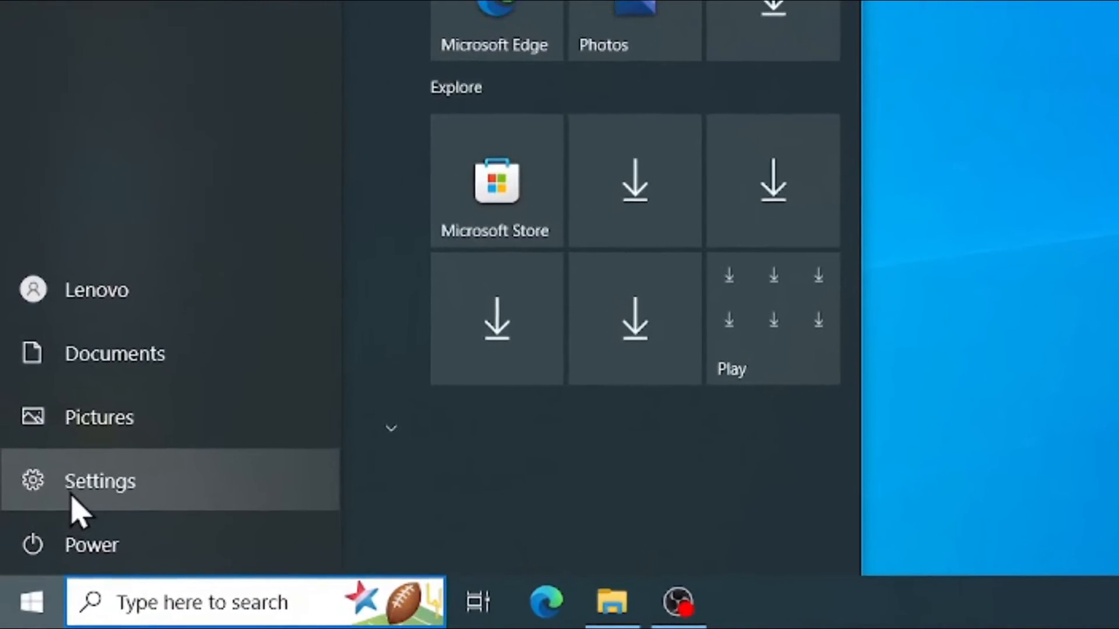
click(99, 480)
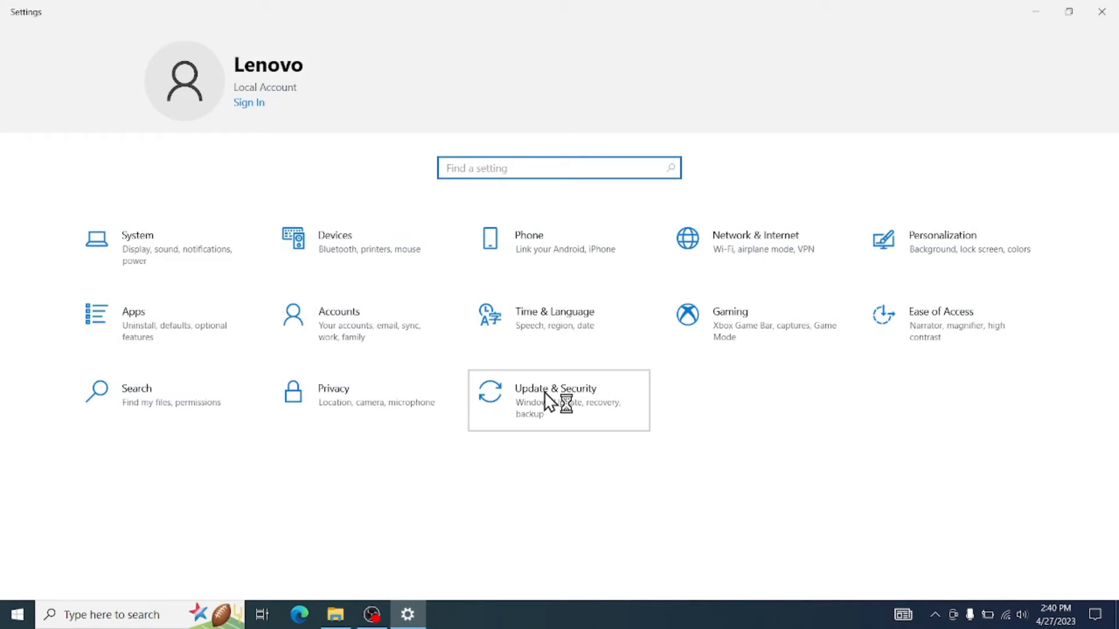
click(558, 400)
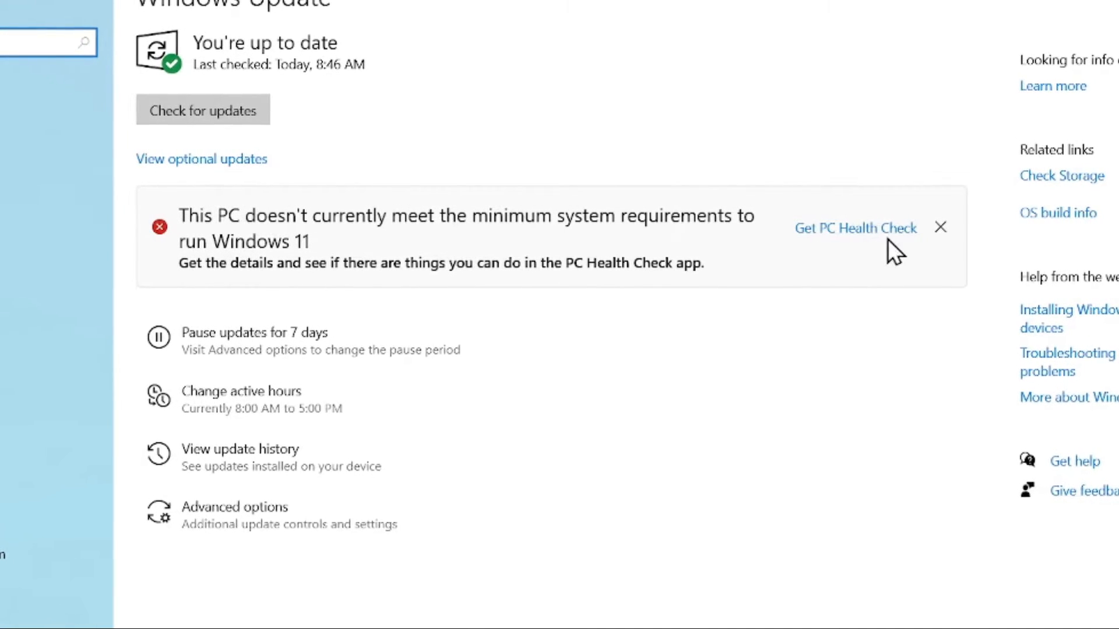
- Run PC Health Check's Windows 11 compatibility check flagging the i7-7500U, then dismiss the results and app
click(854, 227)
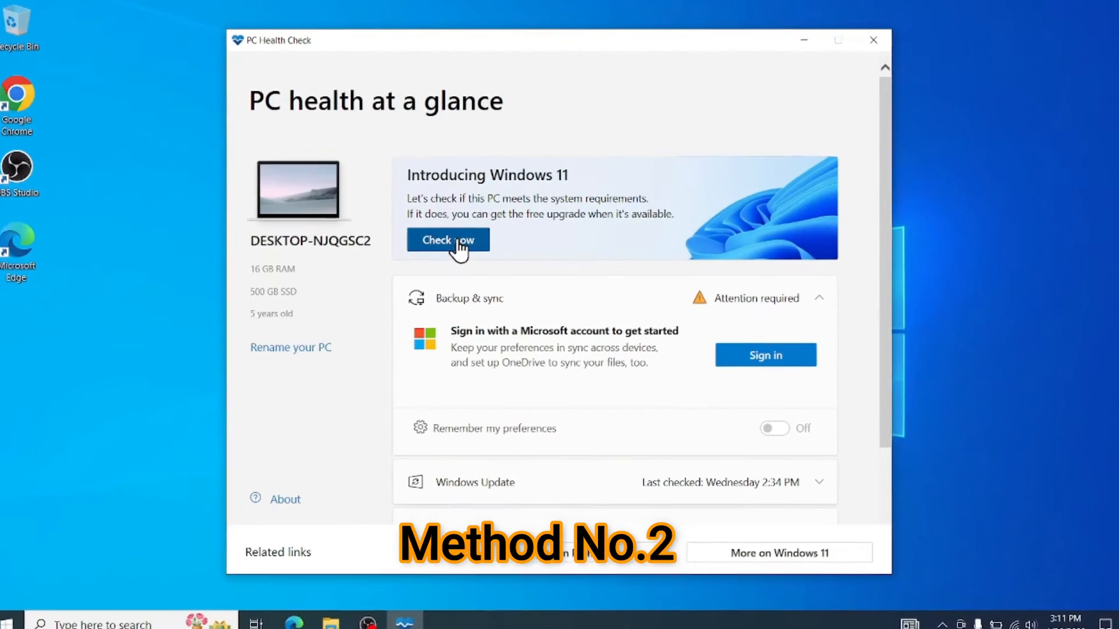
click(447, 240)
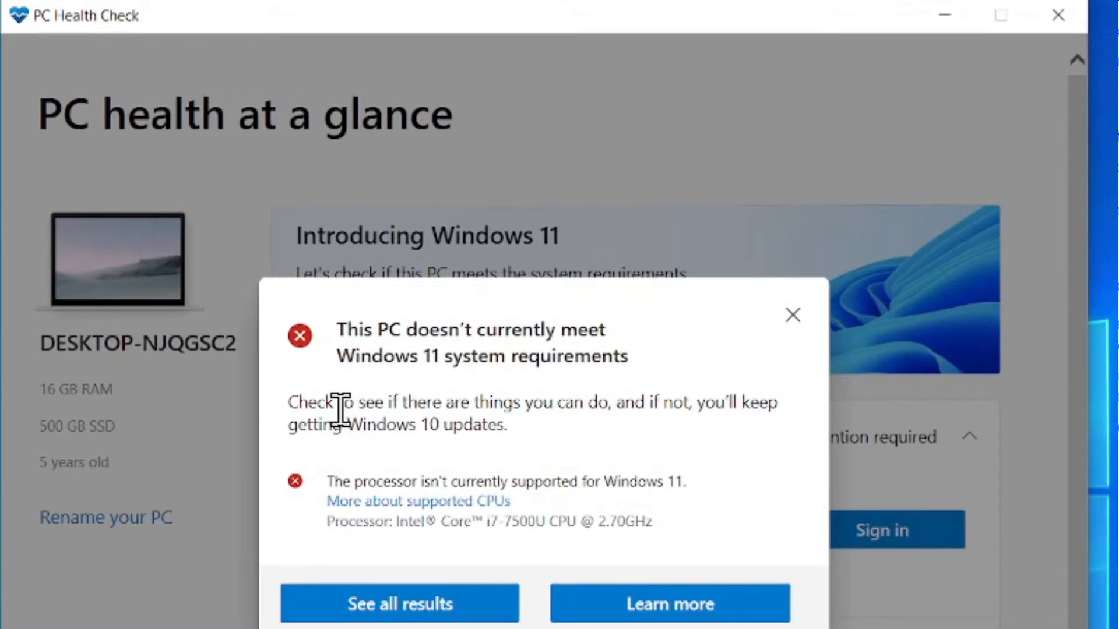
mouse_move(618, 521)
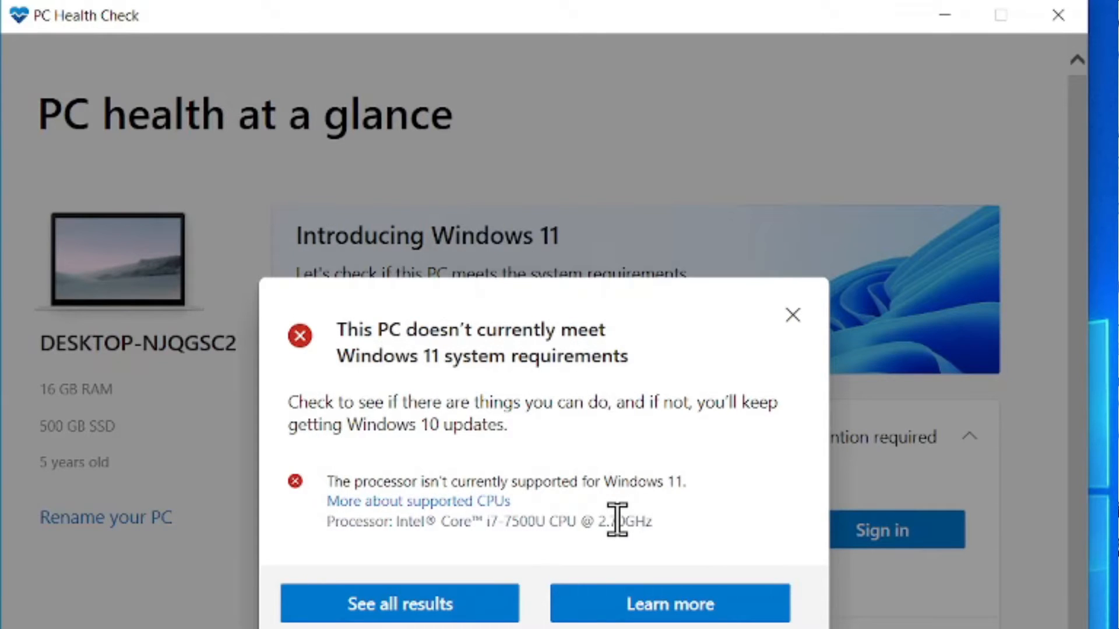
mouse_move(478, 517)
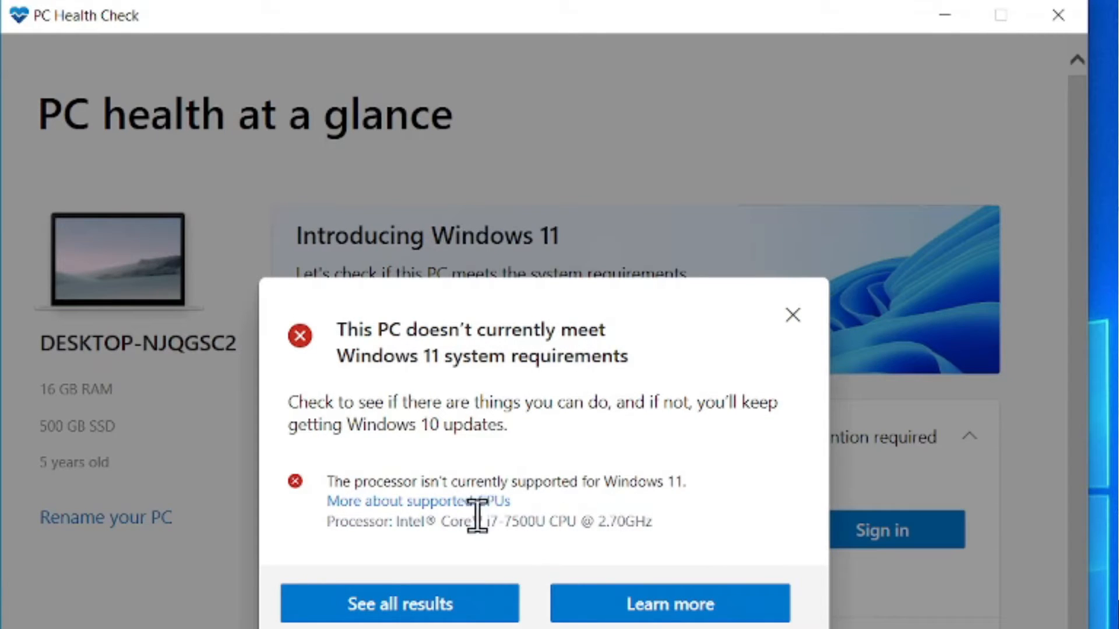
click(1058, 16)
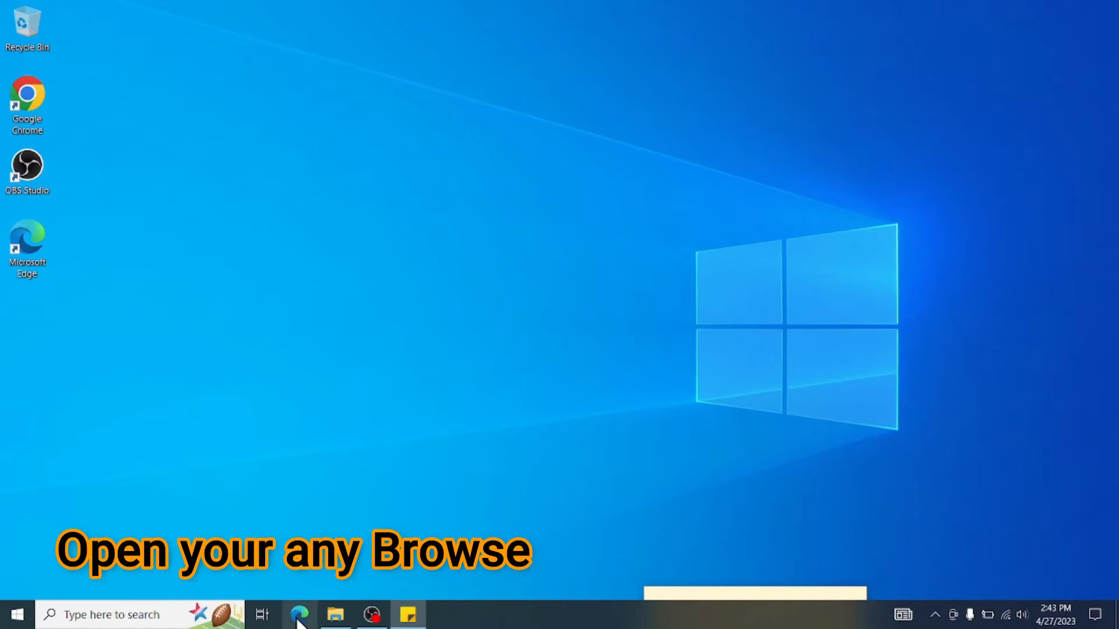
- Browse to the bookmarked Windows 11 download page and expand the disk image (ISO) download list
click(300, 614)
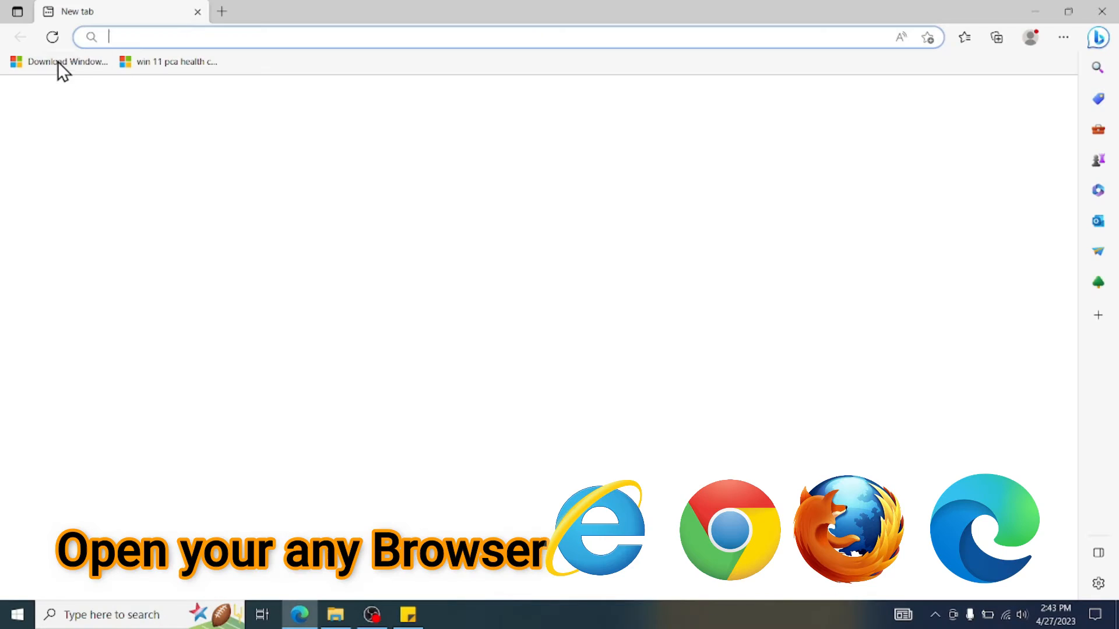
click(65, 62)
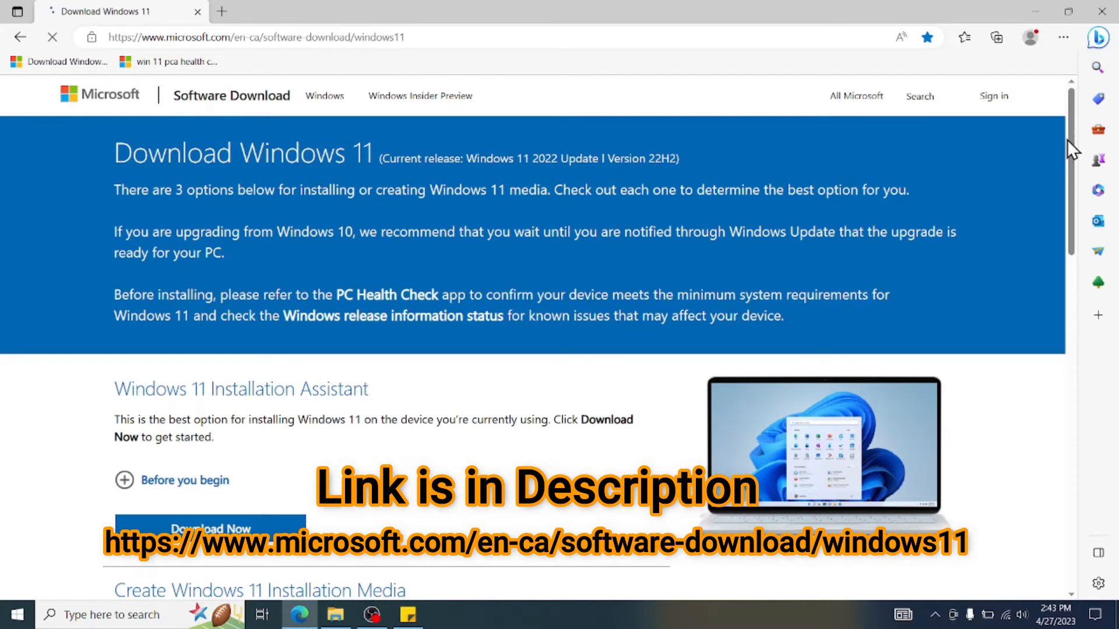
scroll(down, 3)
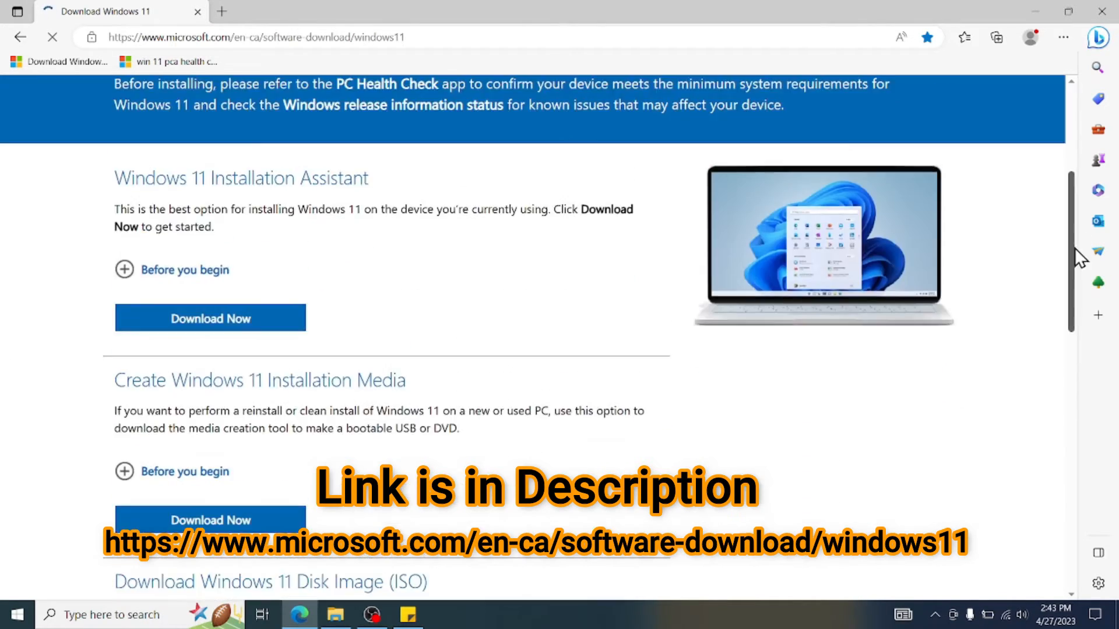
scroll(down, 3)
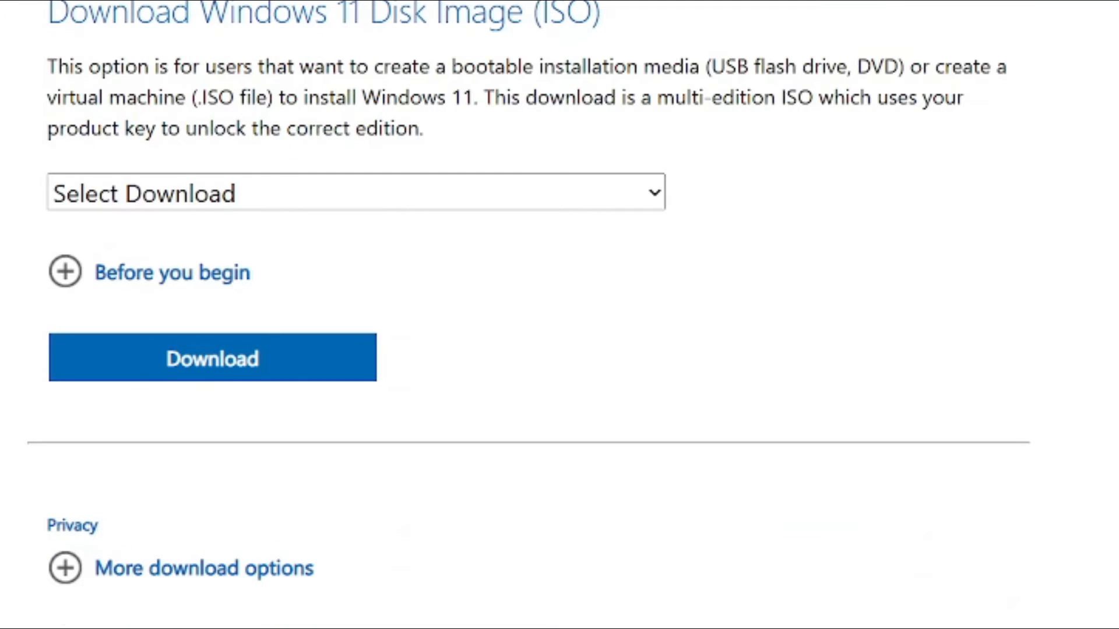
mouse_move(284, 68)
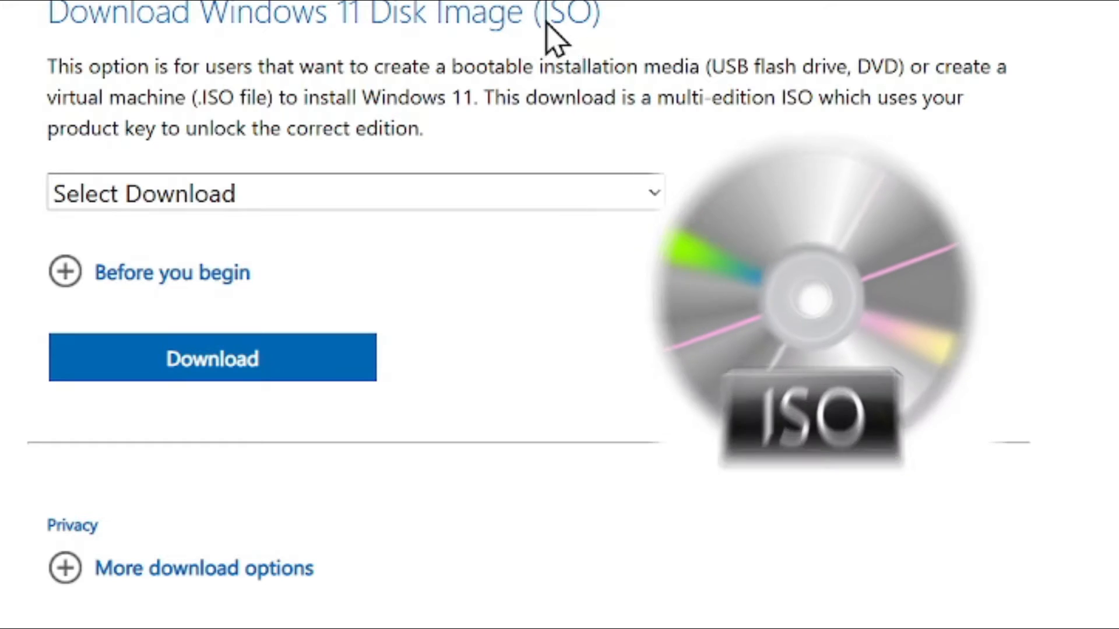
mouse_move(192, 36)
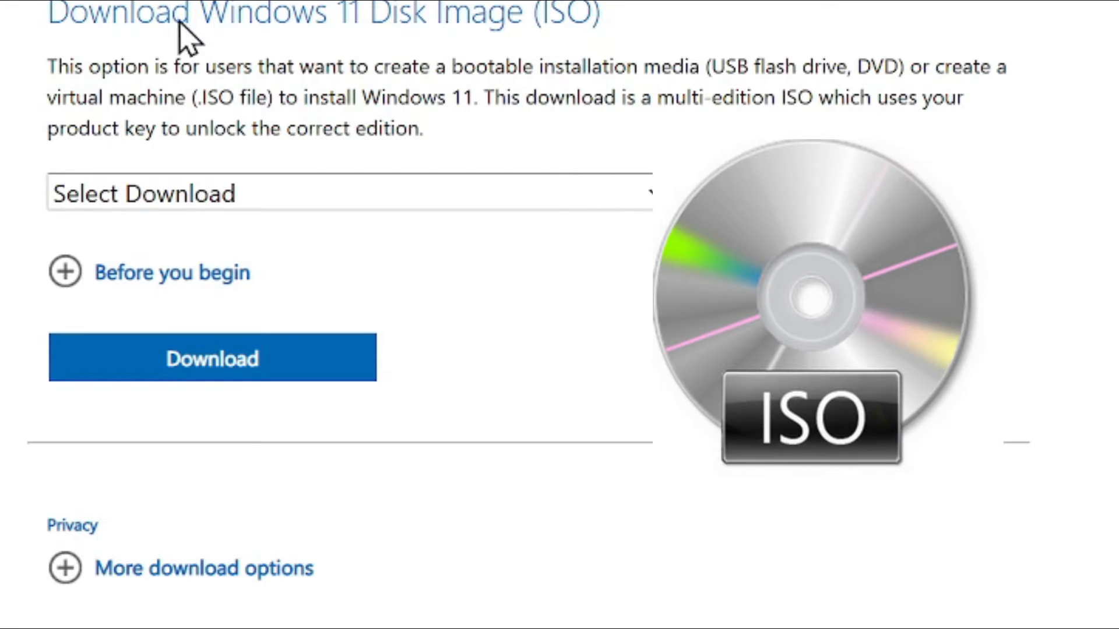
mouse_move(596, 50)
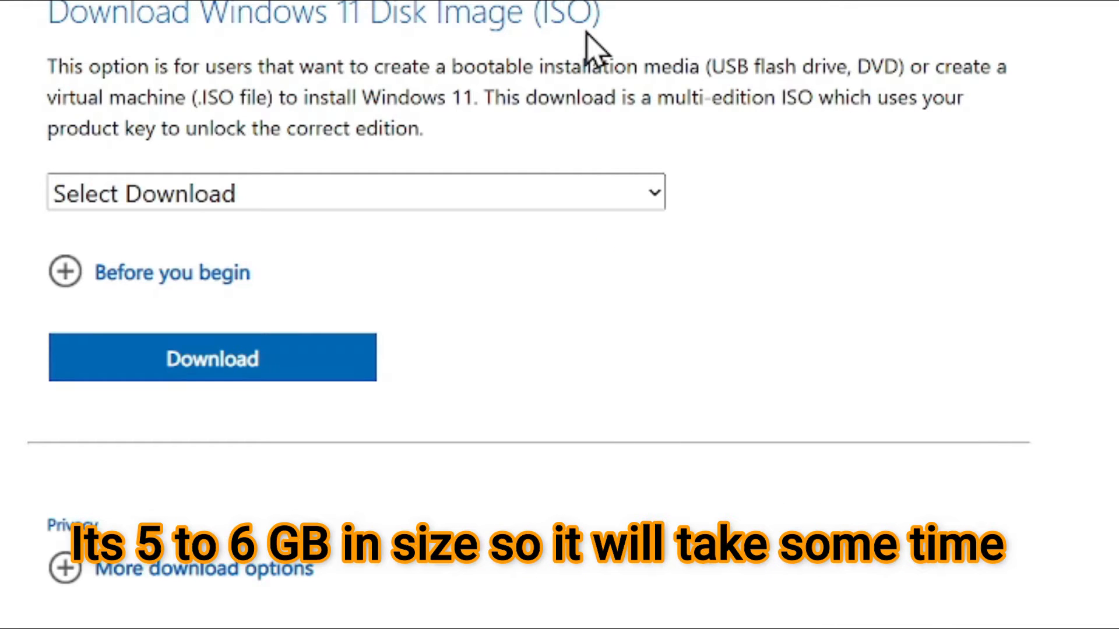
mouse_move(521, 43)
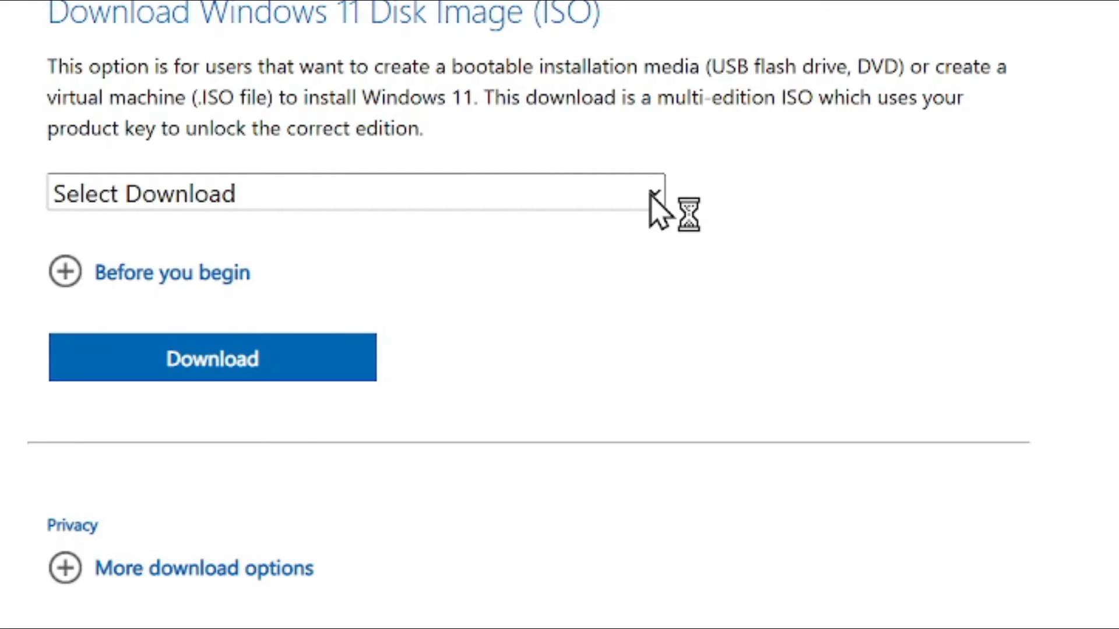
click(349, 193)
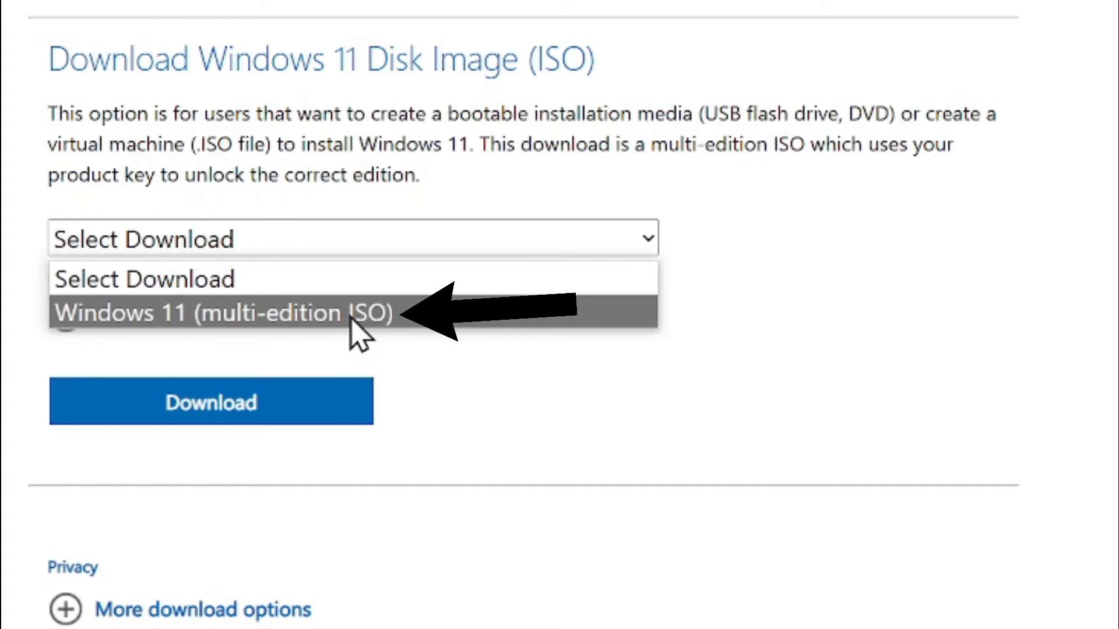
- Choose the Windows 11 multi-edition ISO and confirm English (United States) as the product language
click(222, 312)
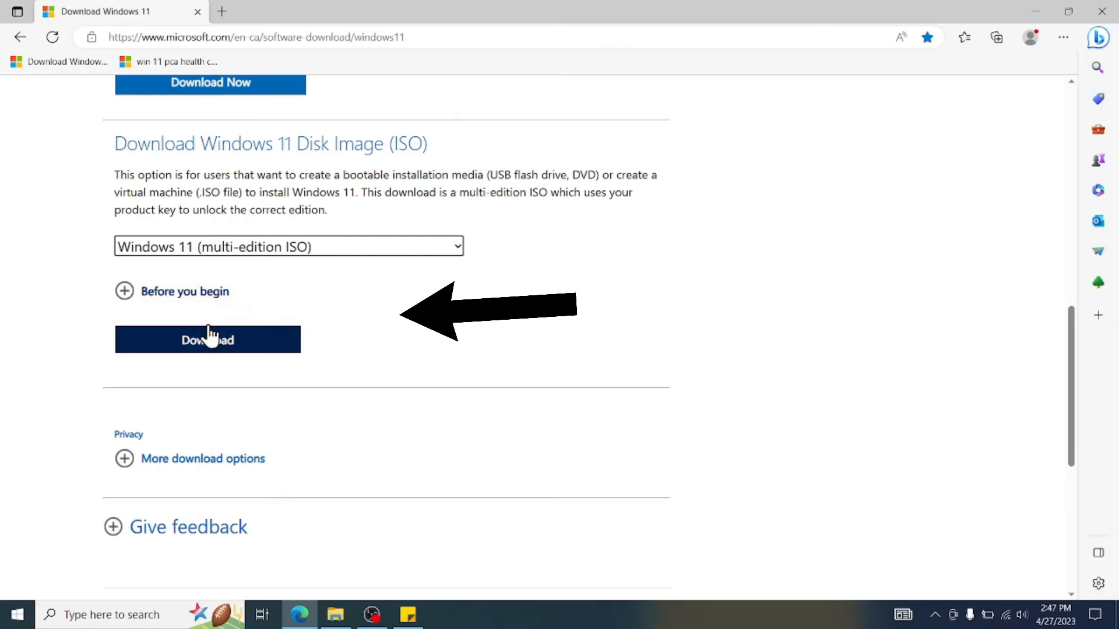
click(207, 339)
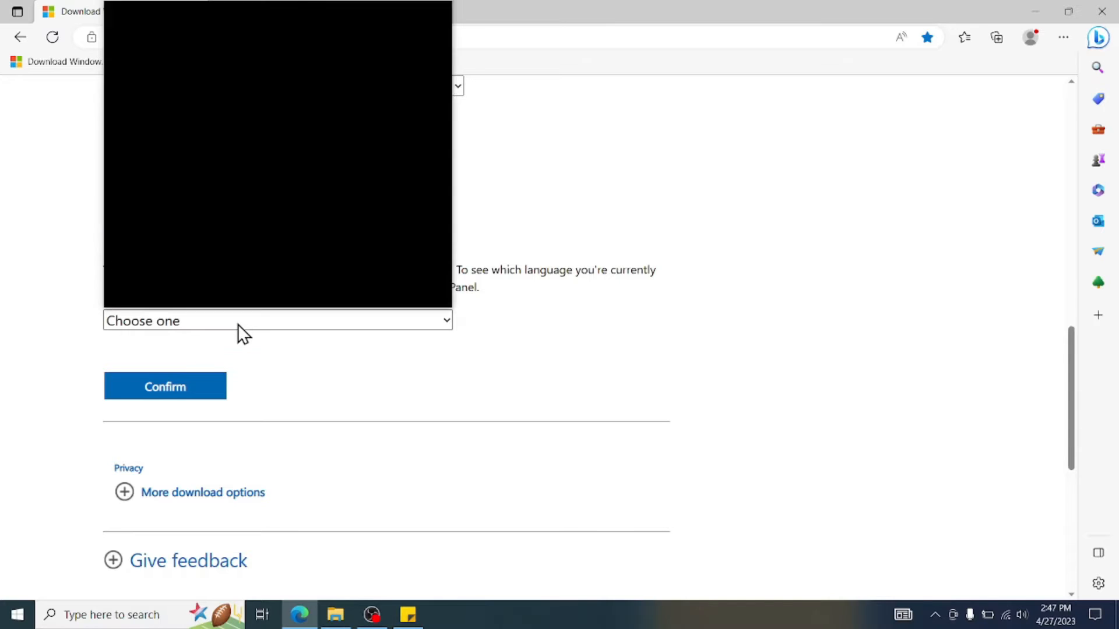
click(278, 321)
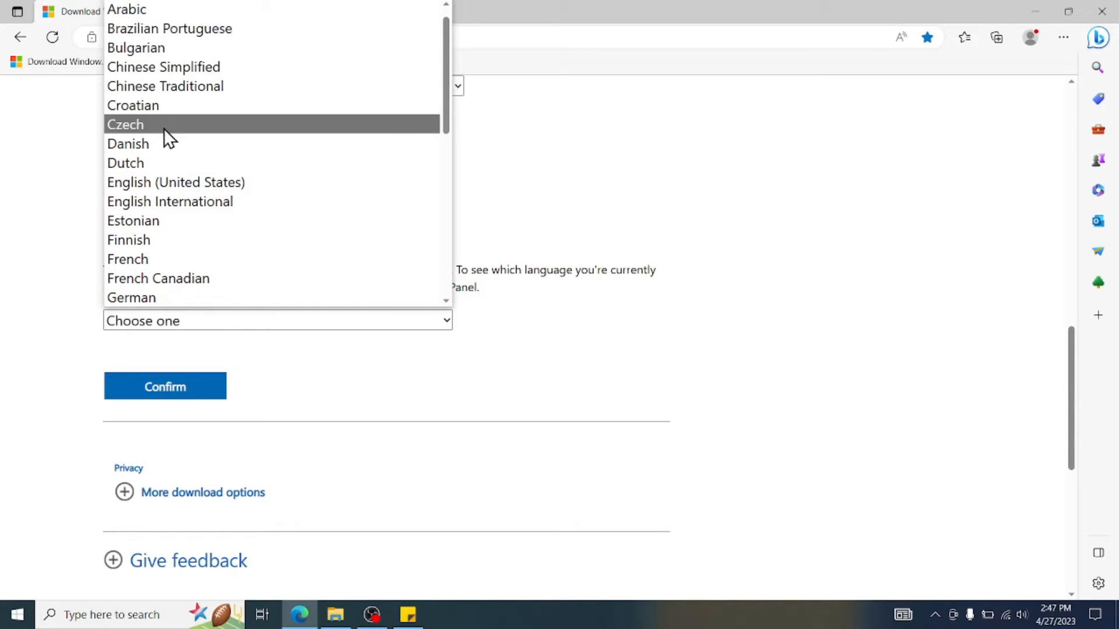
click(176, 181)
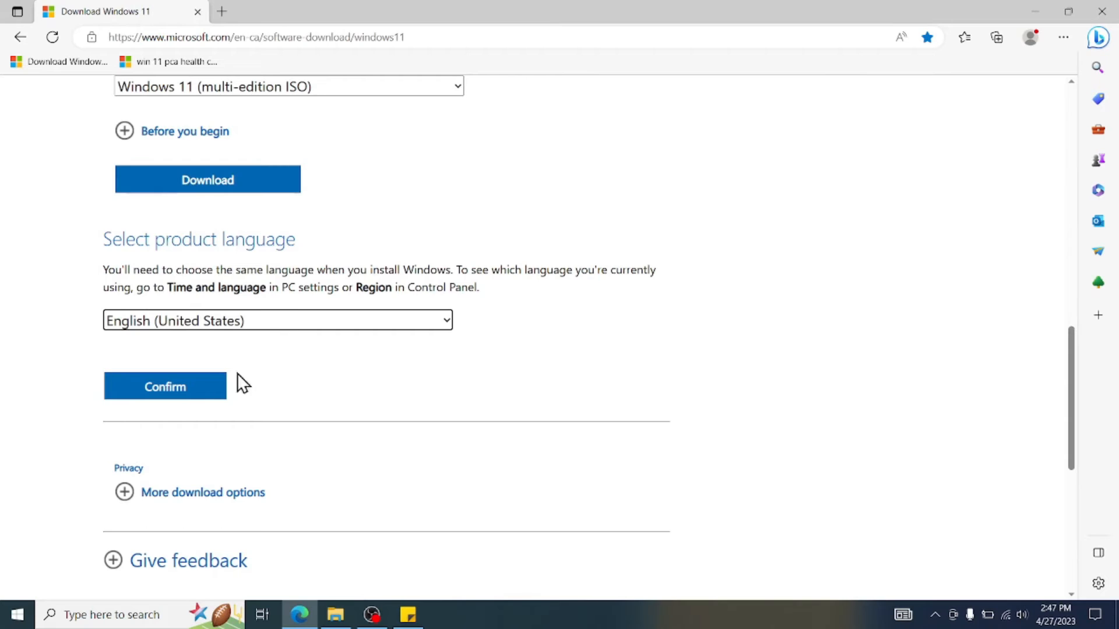
click(165, 386)
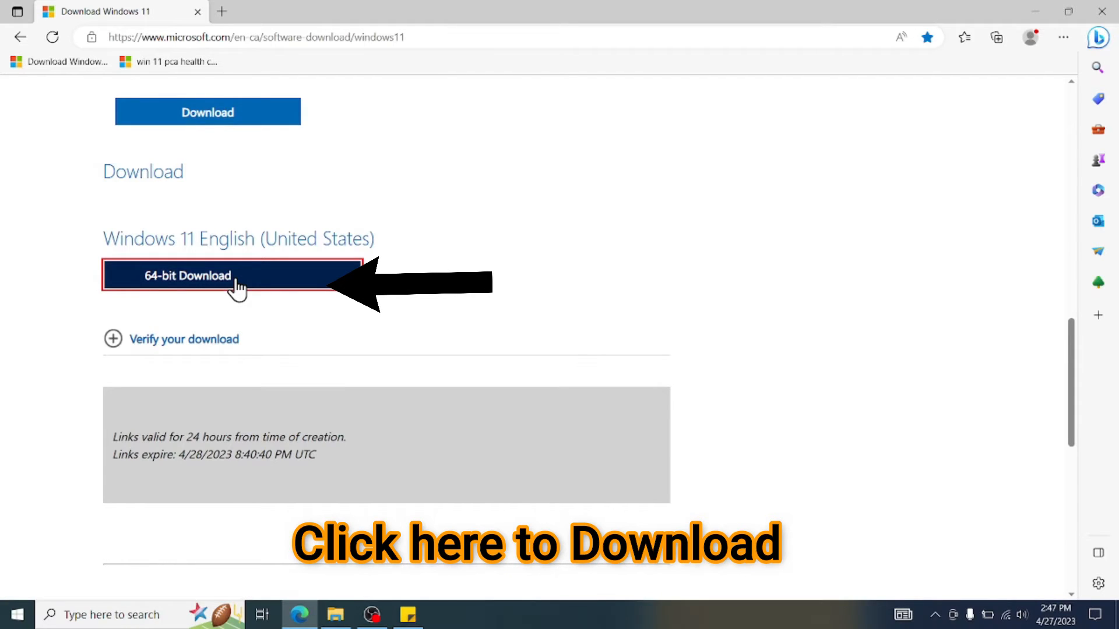
mouse_move(678, 207)
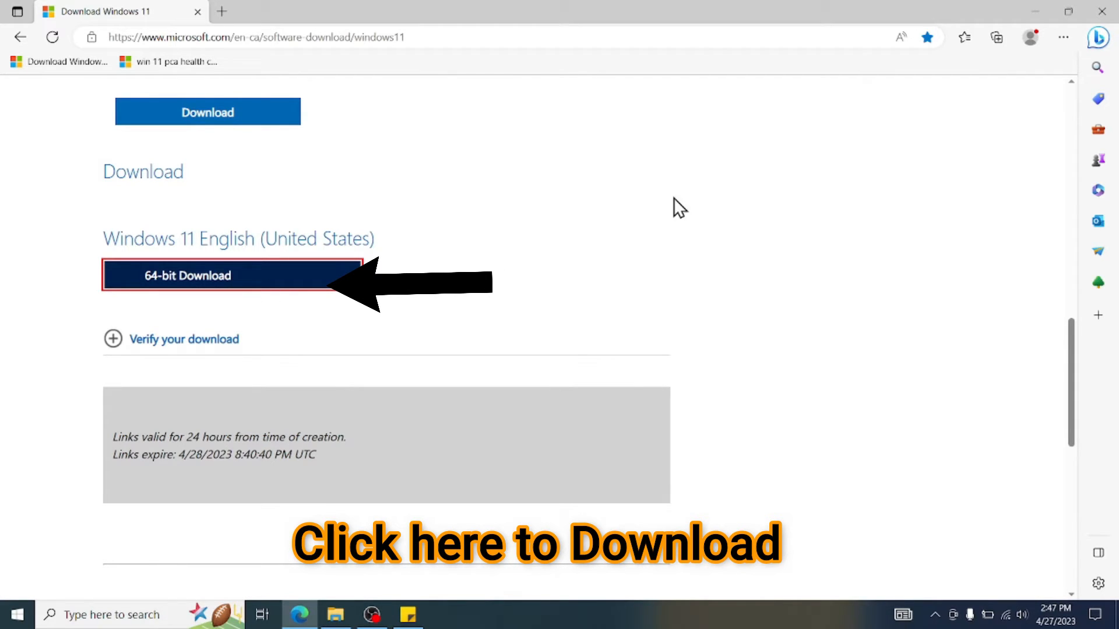
- Start the 64-bit Windows 11 ISO download and return to the desktop
click(230, 275)
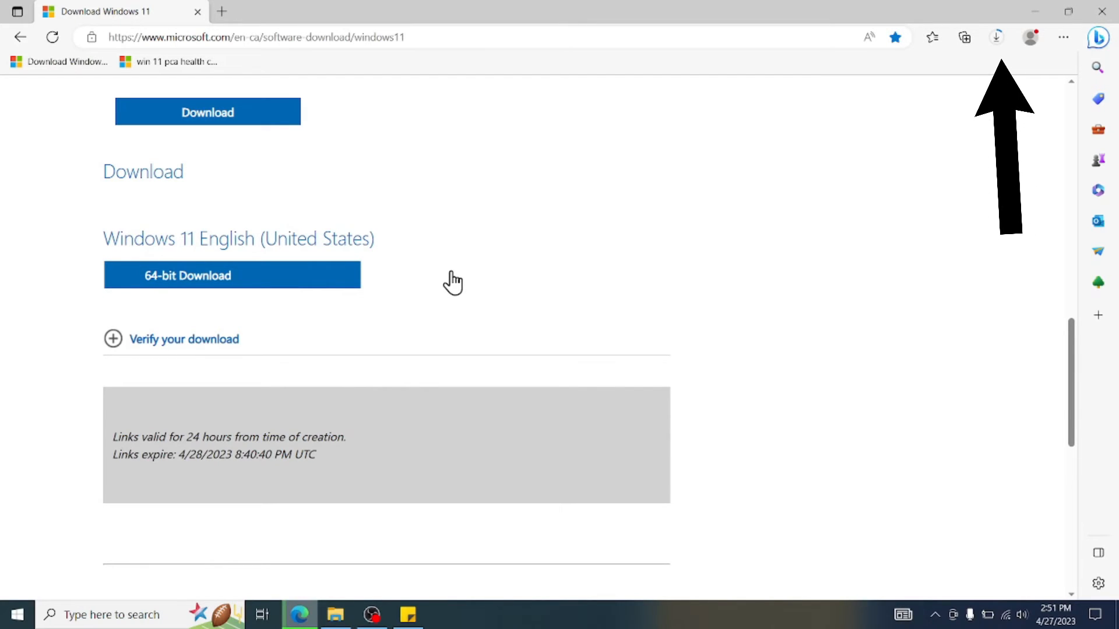
click(231, 275)
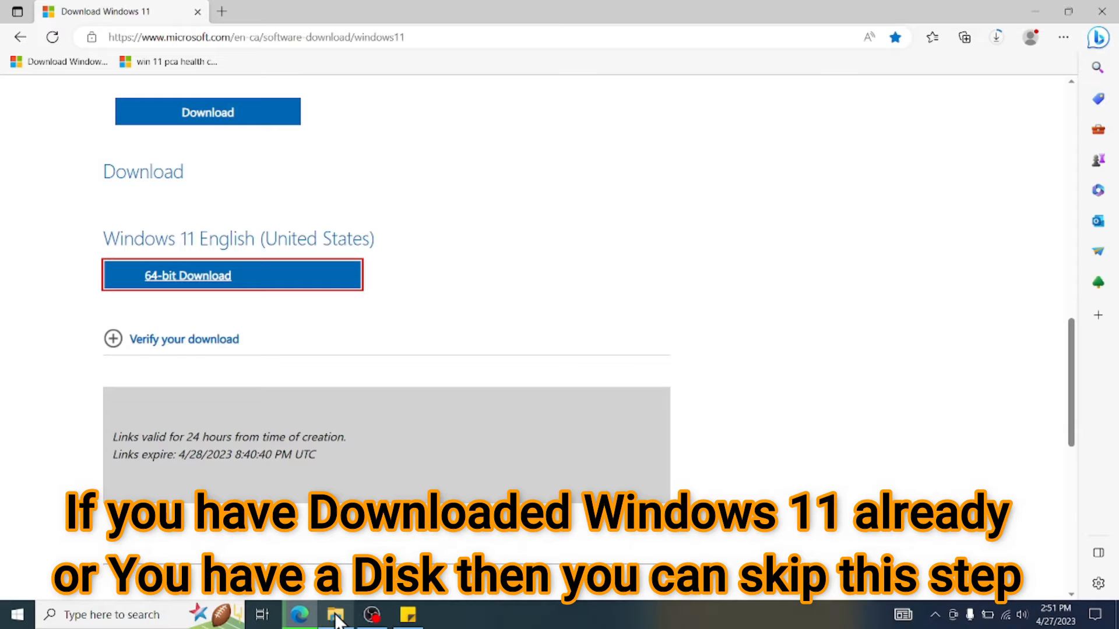
click(336, 614)
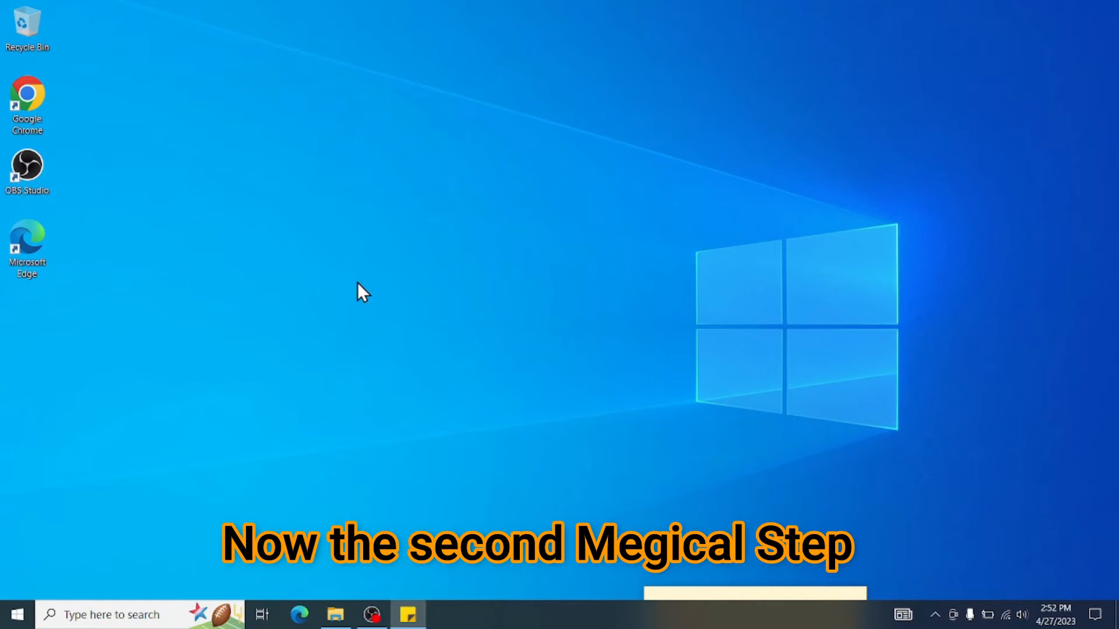
mouse_move(207, 316)
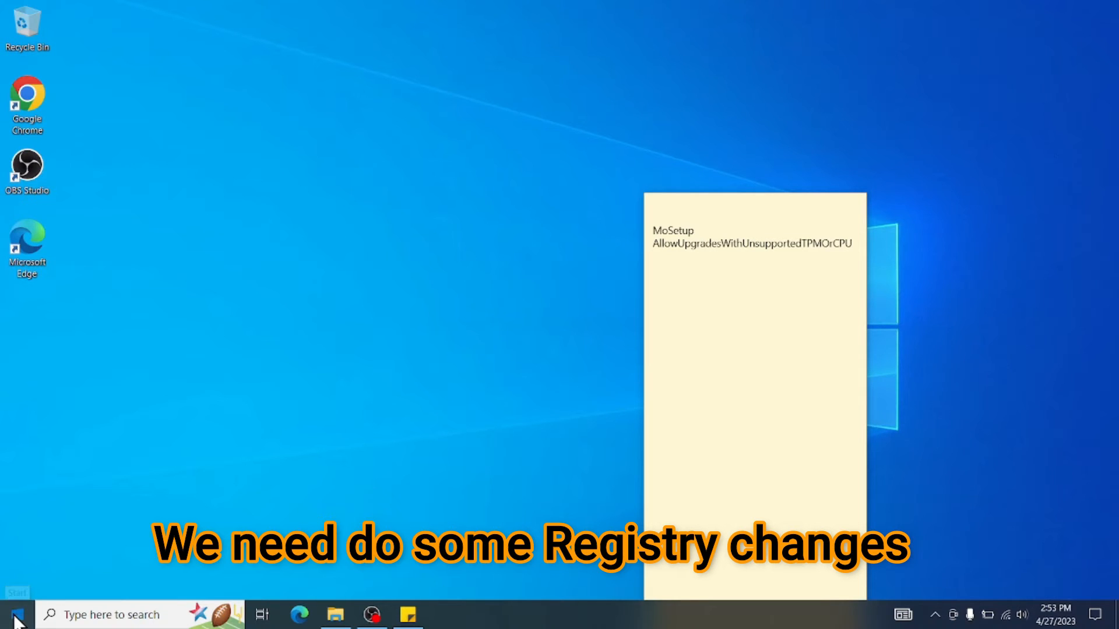
- Show the desktop sticky note listing MoSetup and AllowUpgradesWithUnsupportedTPMOrCPU, then bring up Start search
click(13, 614)
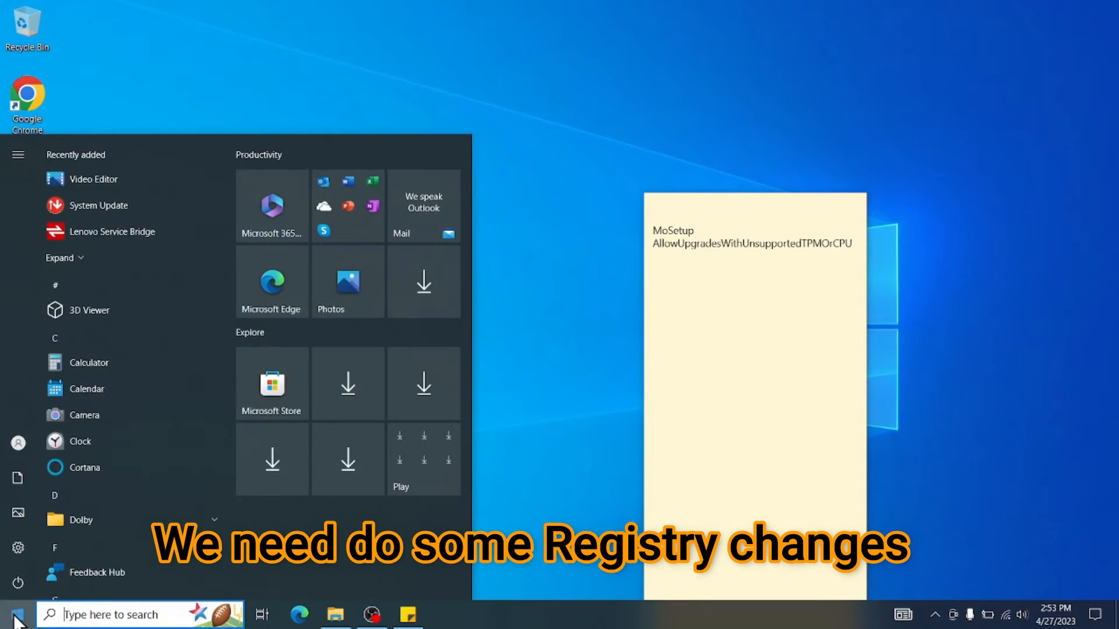
click(13, 614)
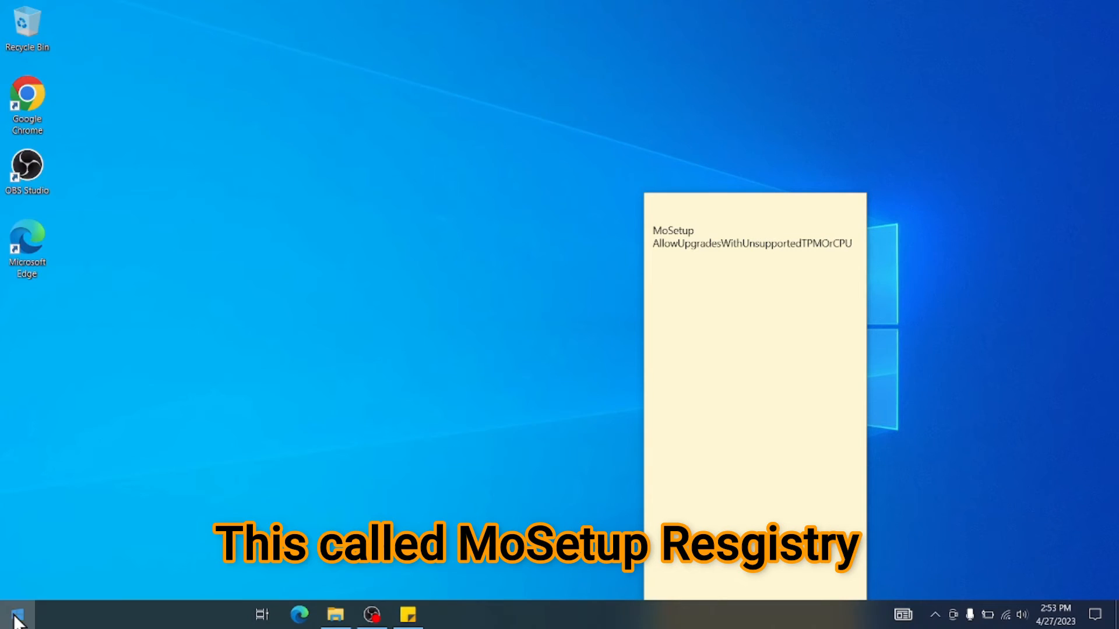
- Search for regedit and launch Registry Editor with Run as administrator
text(regedit)
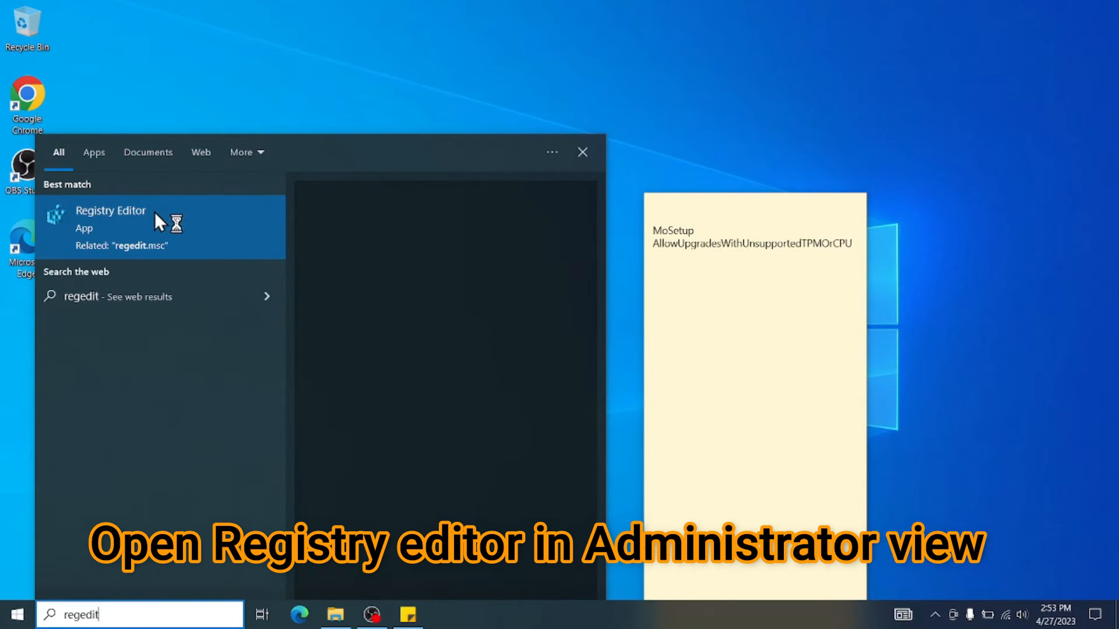
right_click(110, 227)
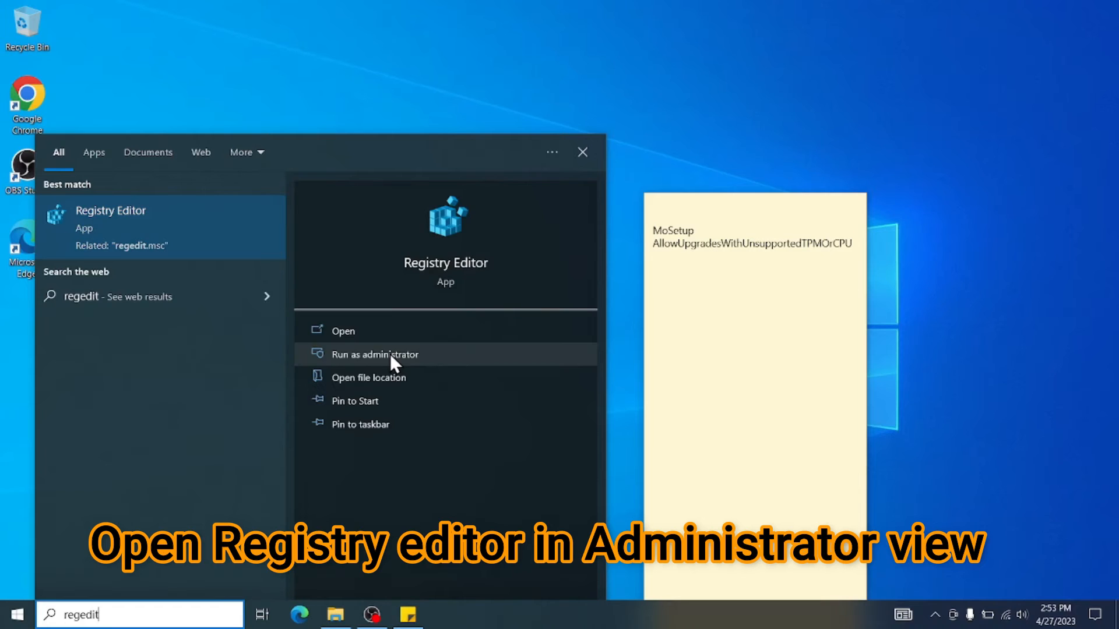
click(376, 354)
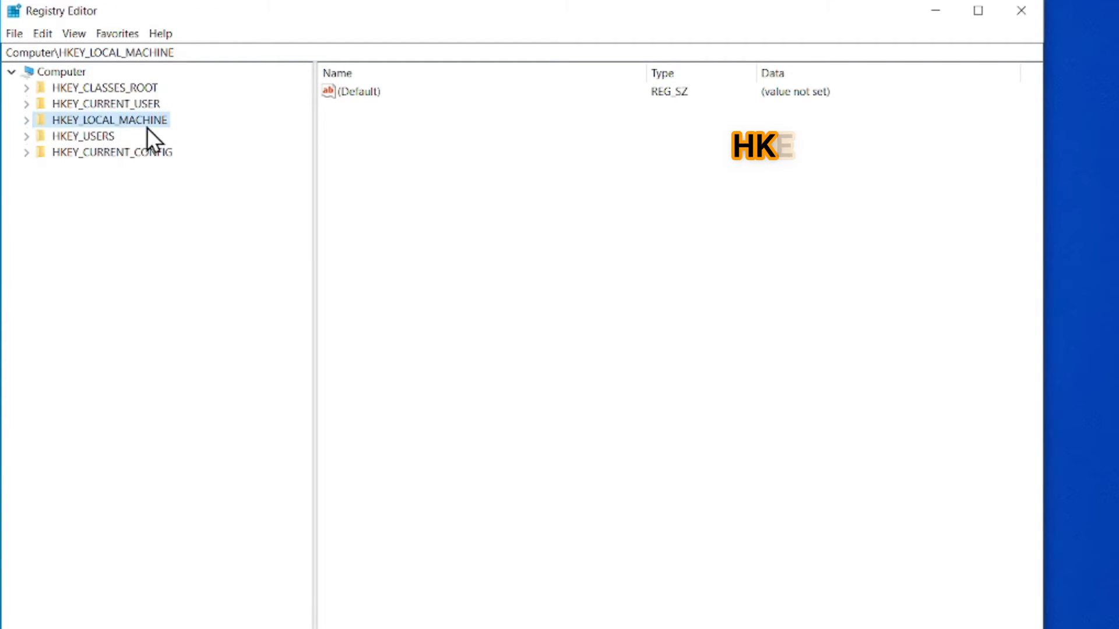
- Navigate the tree to HKEY_LOCAL_MACHINE\SYSTEM\Setup and select the MoSetup key
click(26, 120)
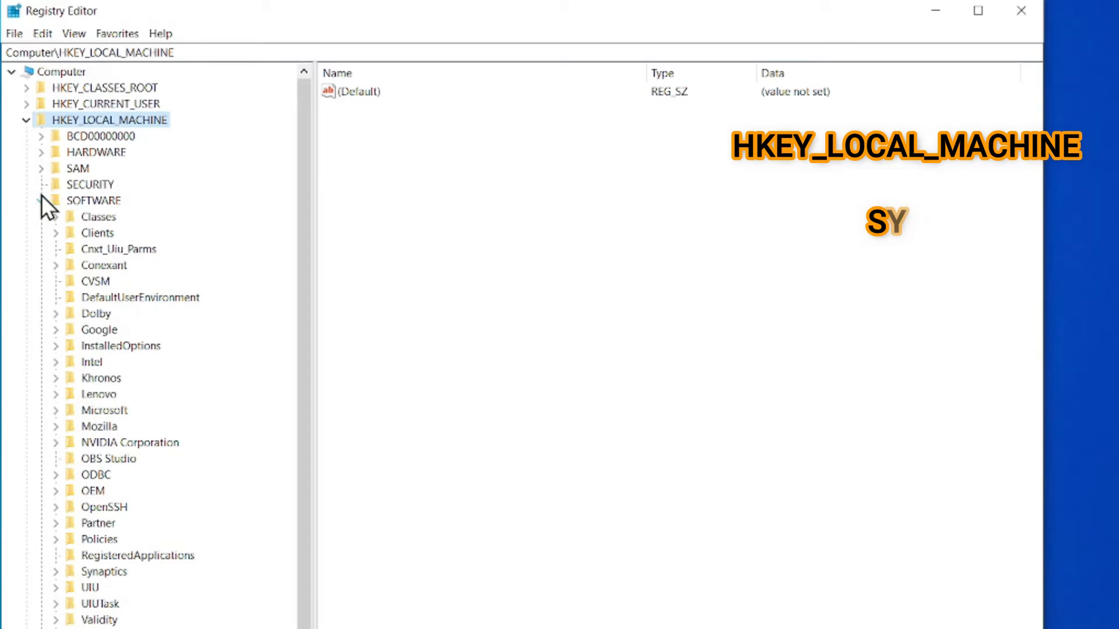
click(45, 200)
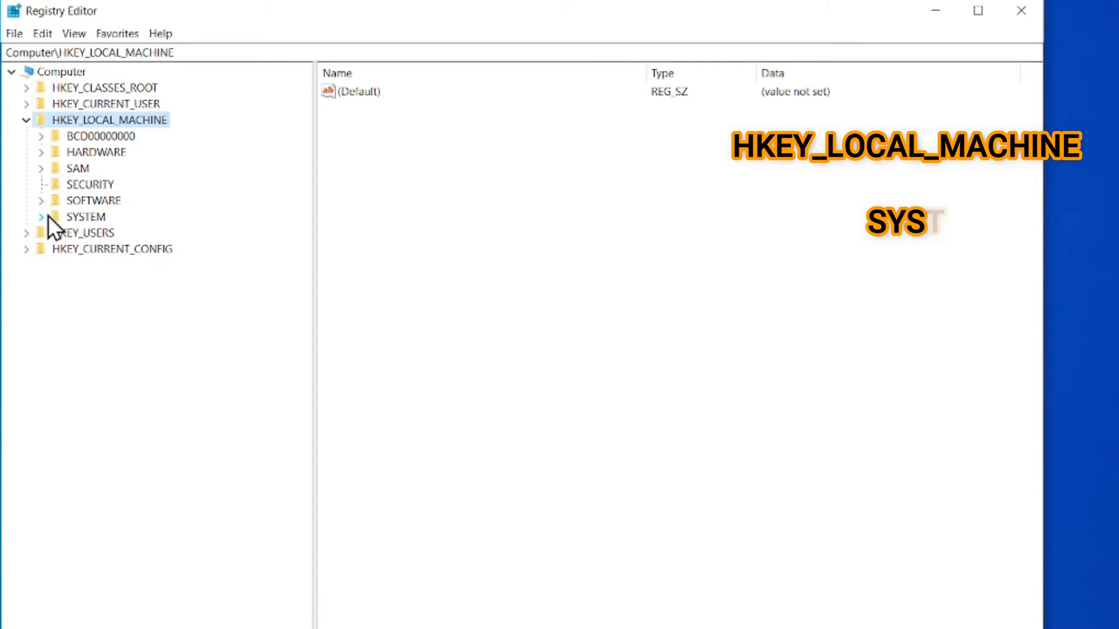
click(39, 217)
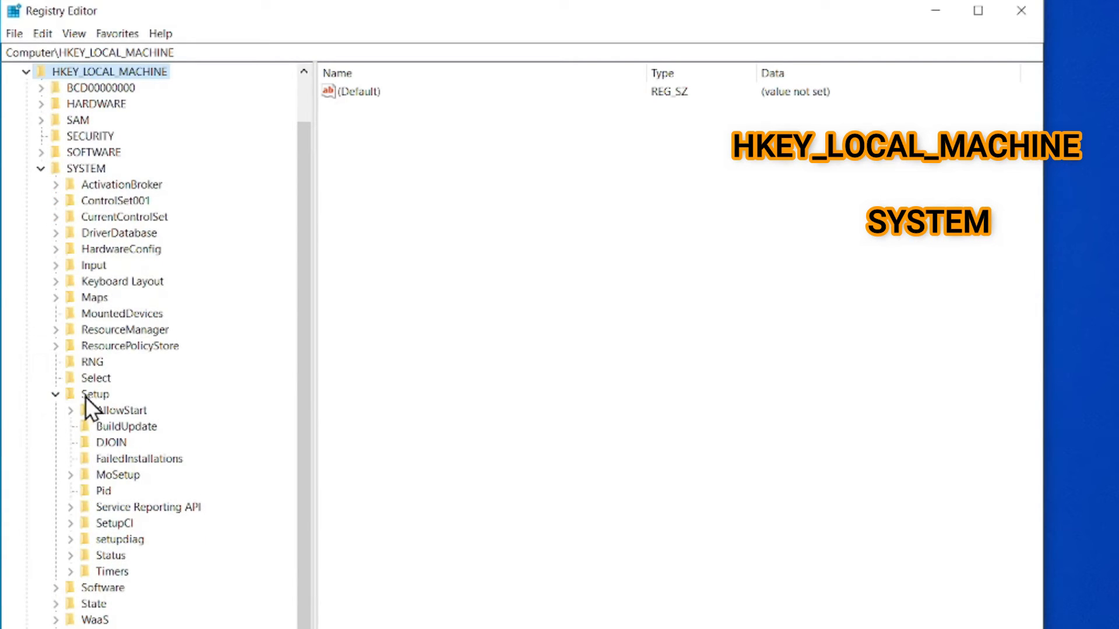
mouse_move(97, 413)
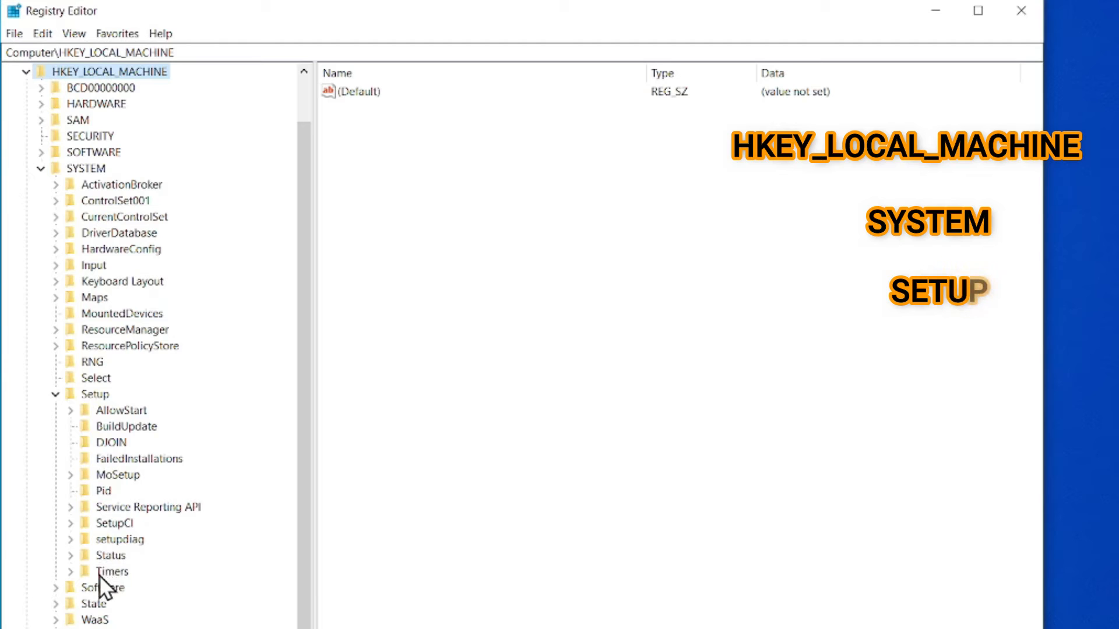
mouse_move(106, 545)
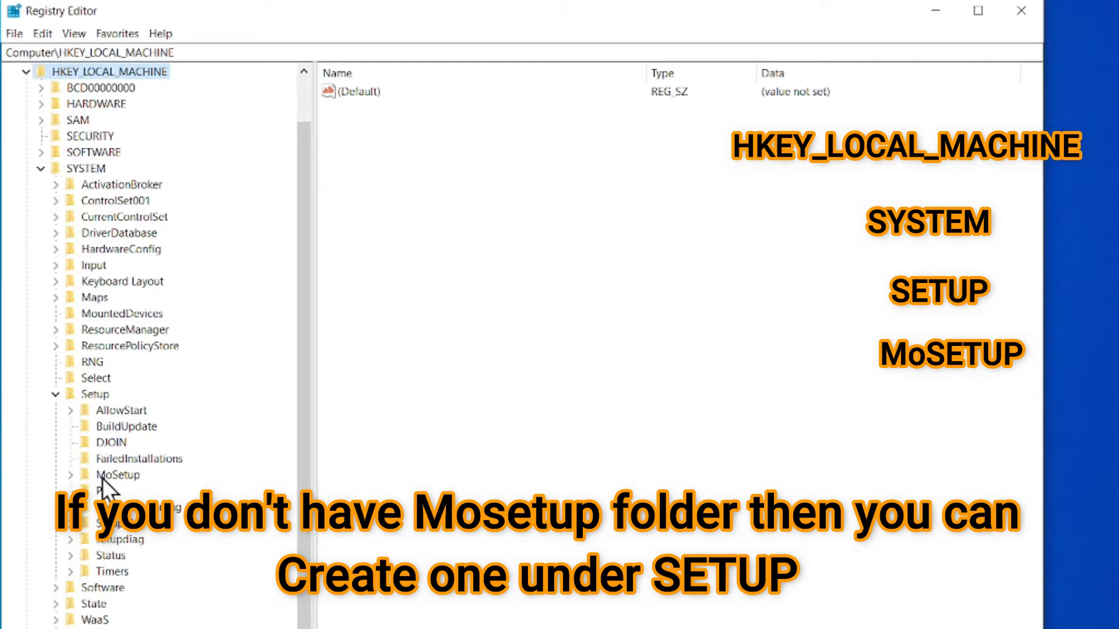
mouse_move(91, 428)
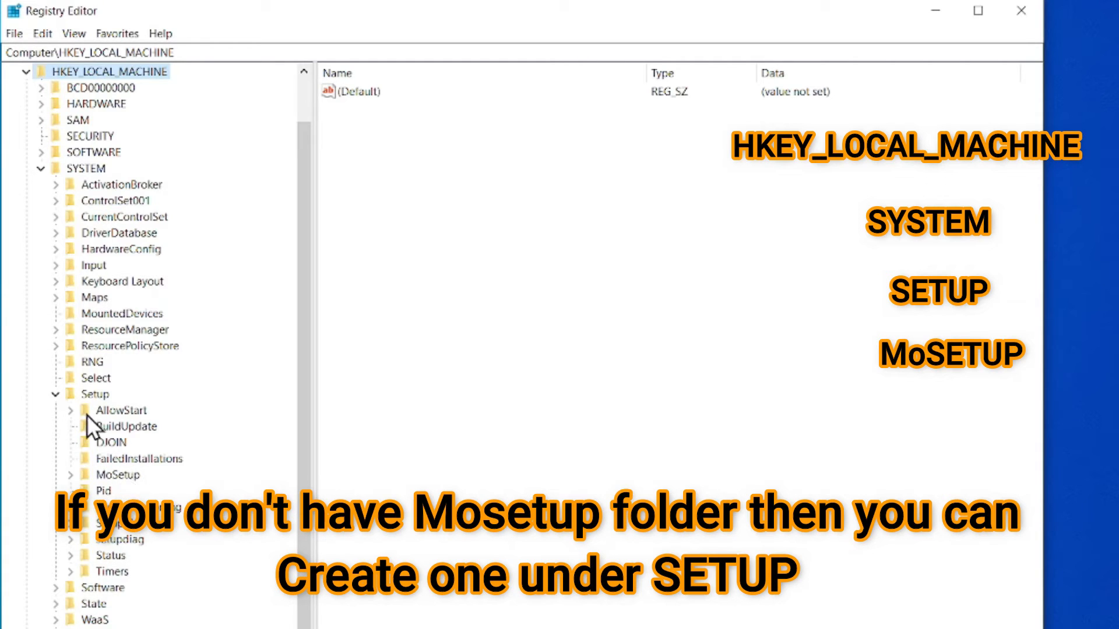
right_click(95, 392)
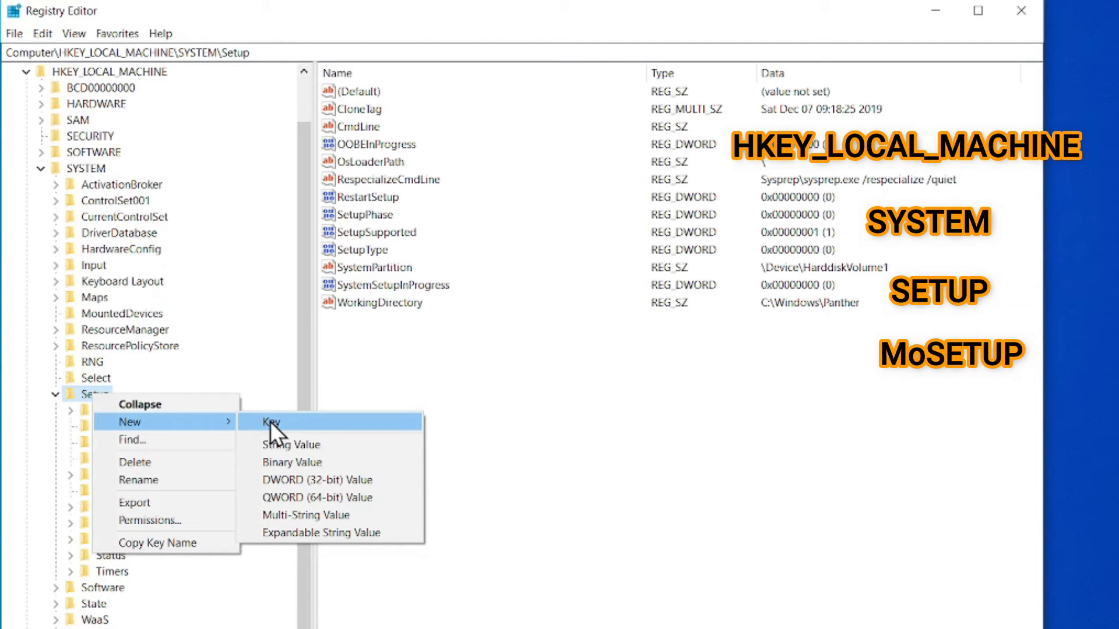
click(269, 421)
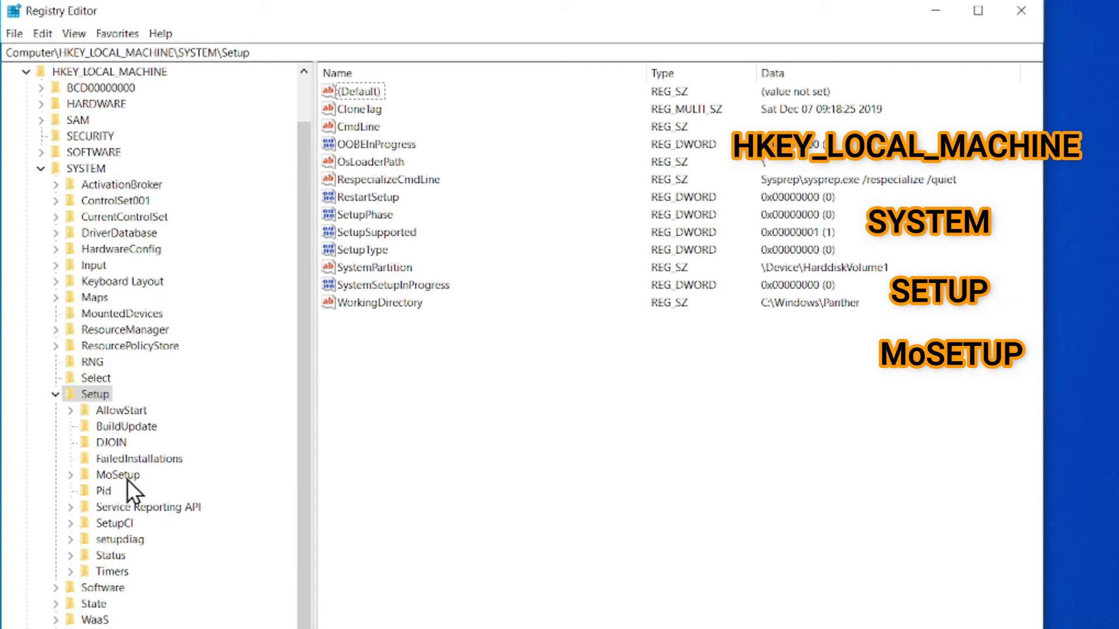
click(118, 474)
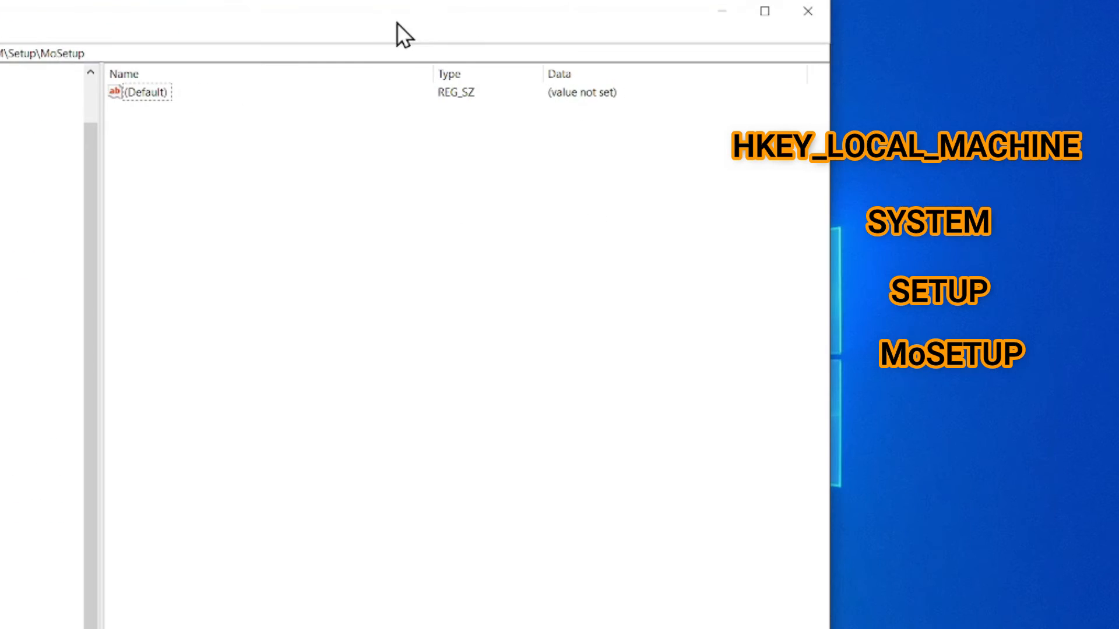
- Create a new DWORD (32-bit) value in MoSetup named AllowUpgradesWithUnsupportedTPMOrCPU
right_click(285, 214)
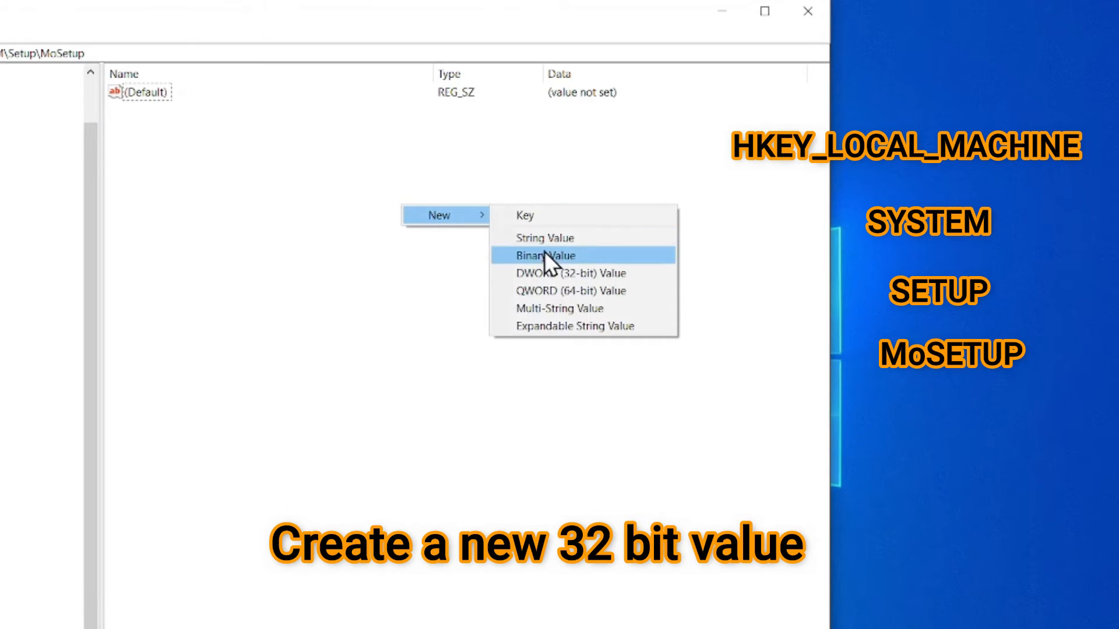
mouse_move(557, 273)
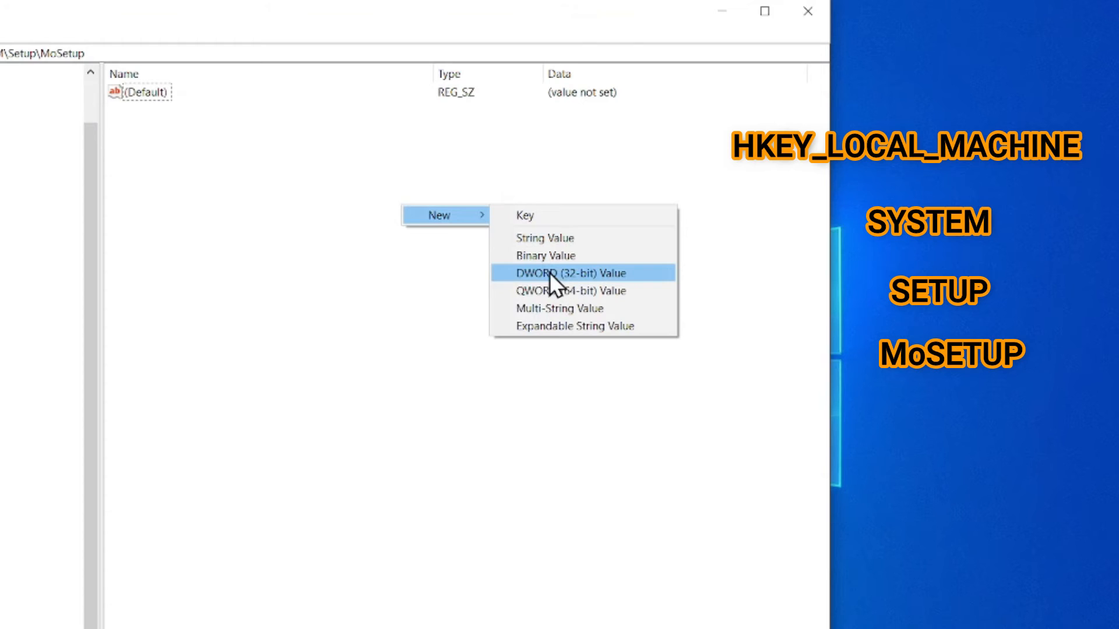
click(568, 272)
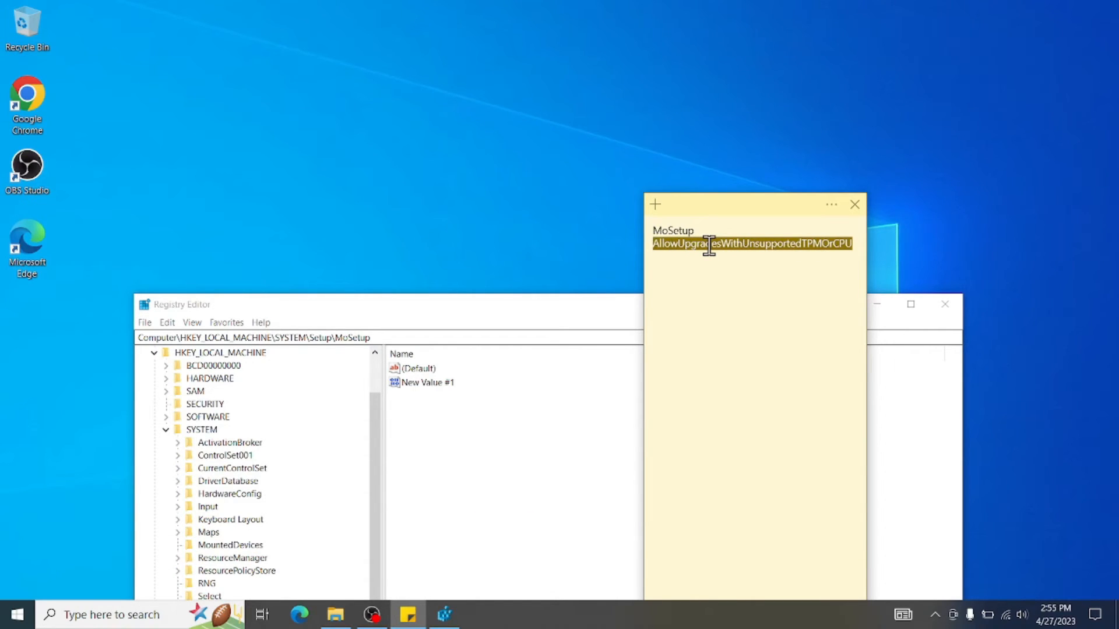
right_click(709, 243)
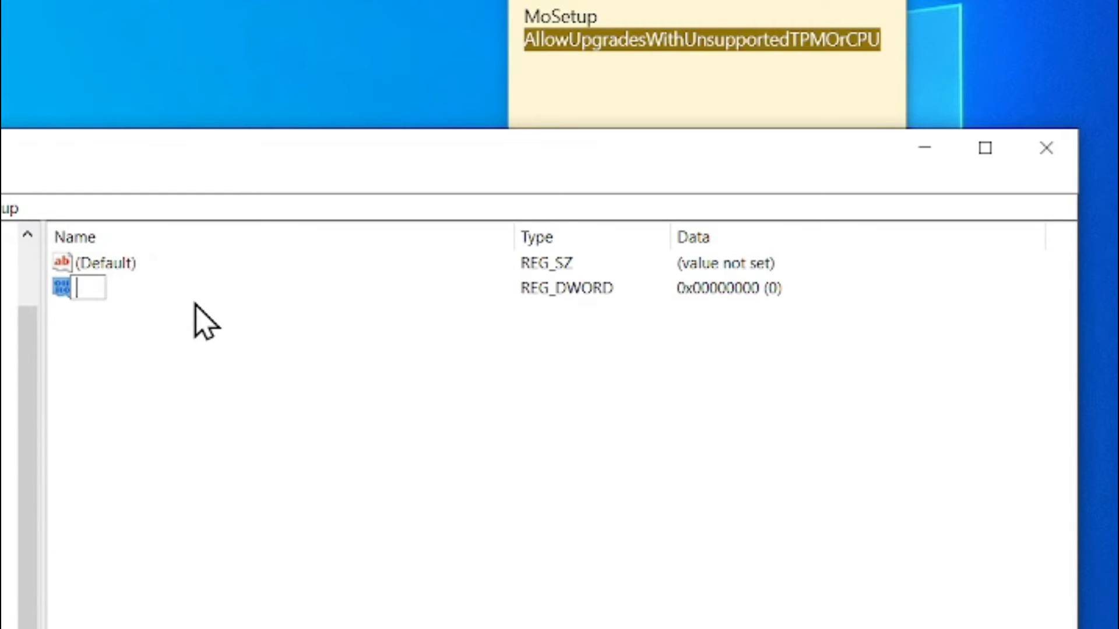
text(AllowUpgradesWithUnsupportedTPMOrCPU)
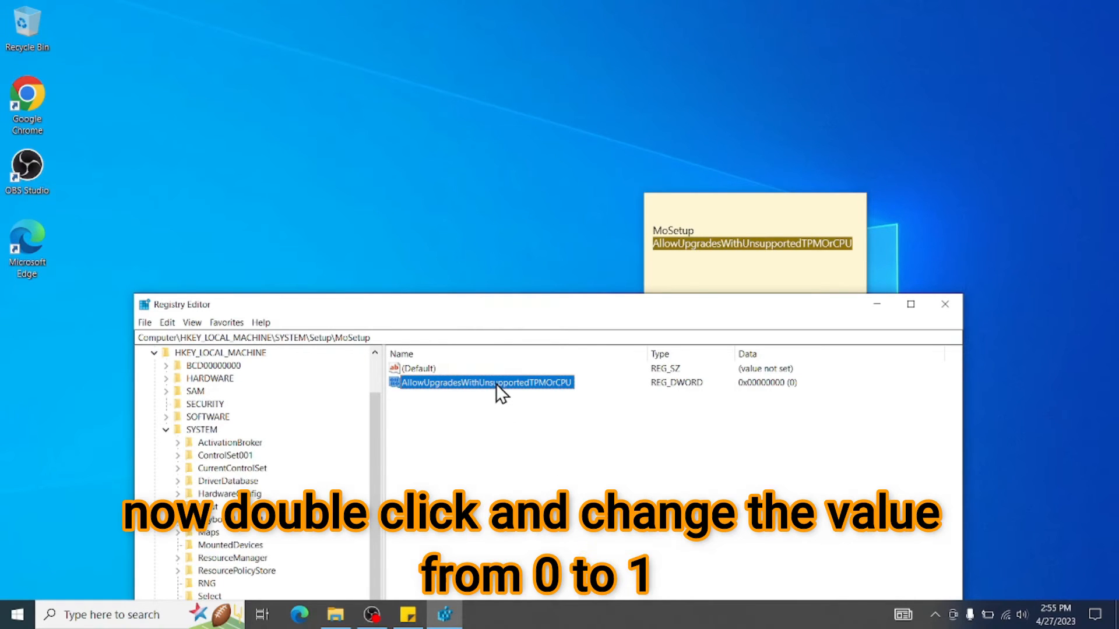
- Set AllowUpgradesWithUnsupportedTPMOrCPU value data to 1 and close Registry Editor
double_click(481, 382)
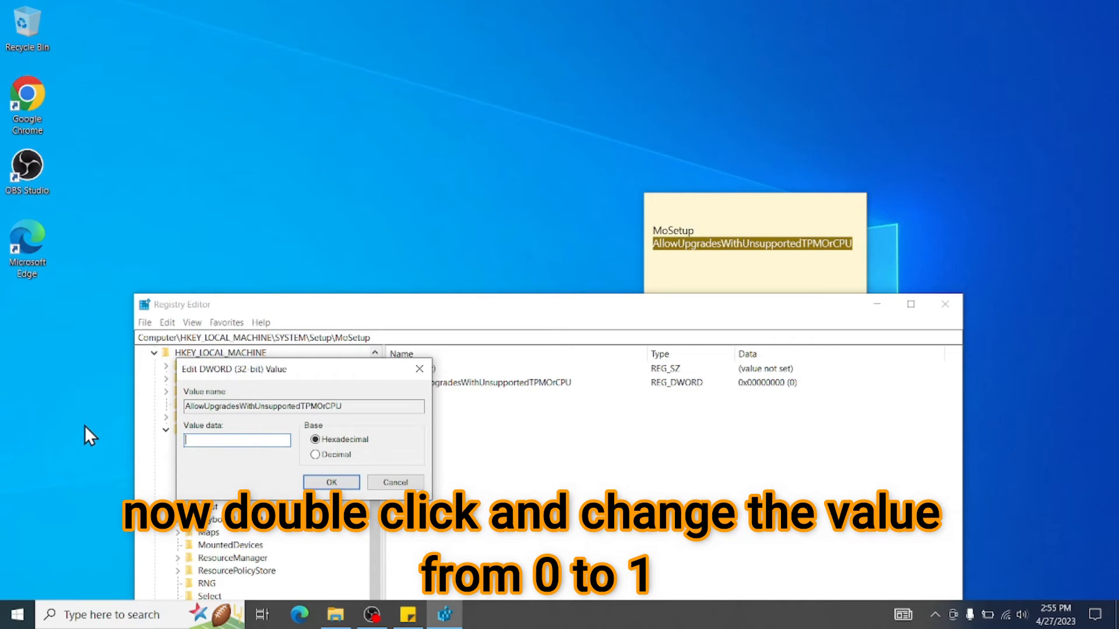
text(1)
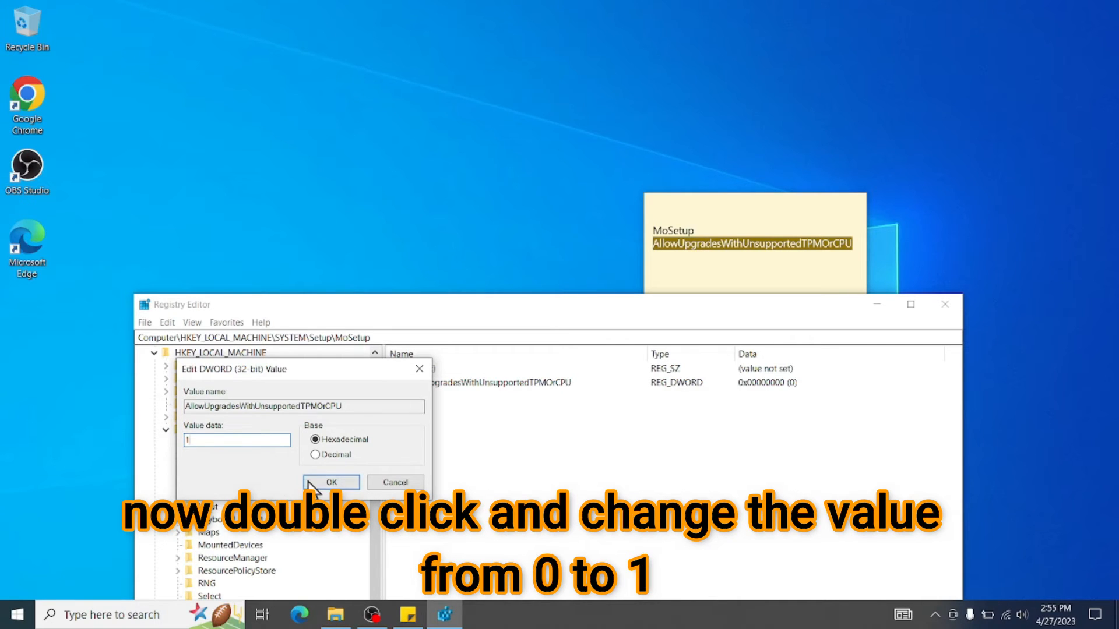
click(330, 482)
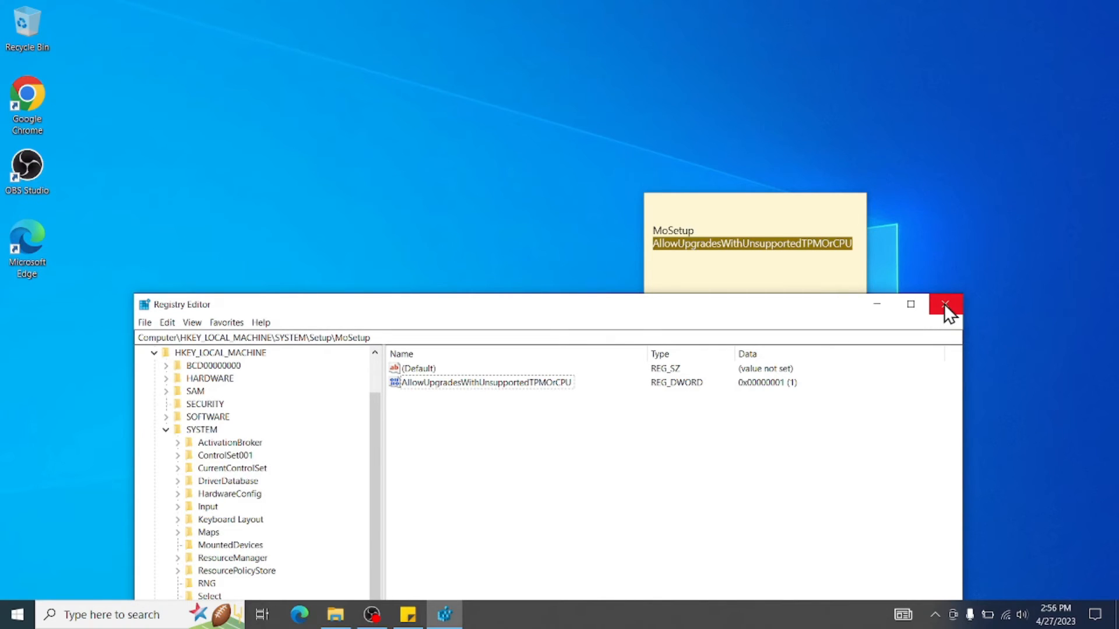
click(946, 304)
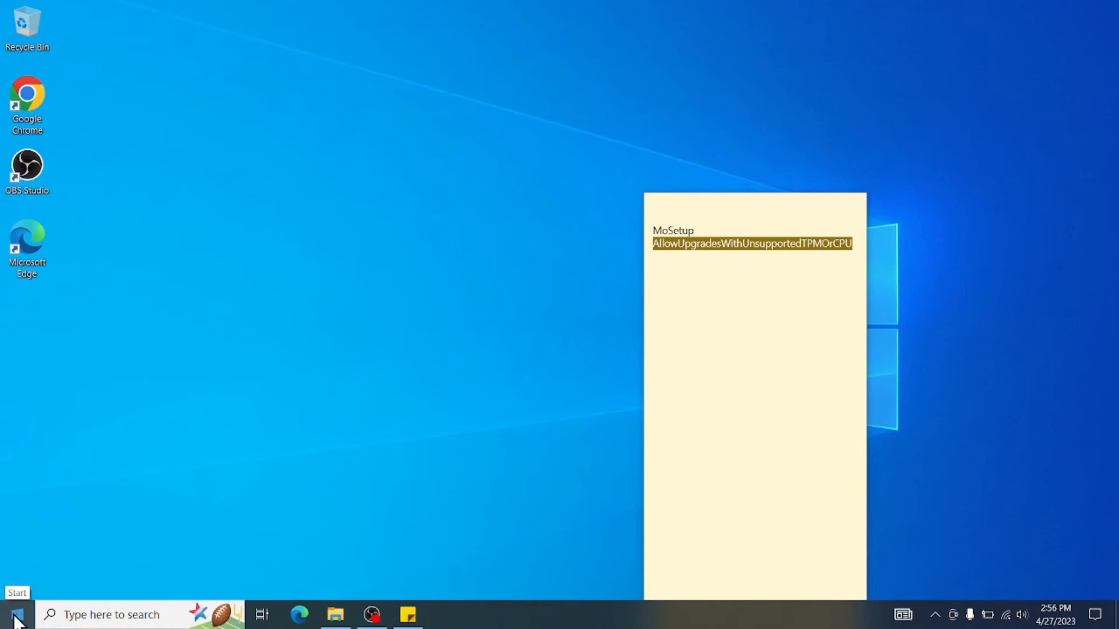
mouse_move(111, 508)
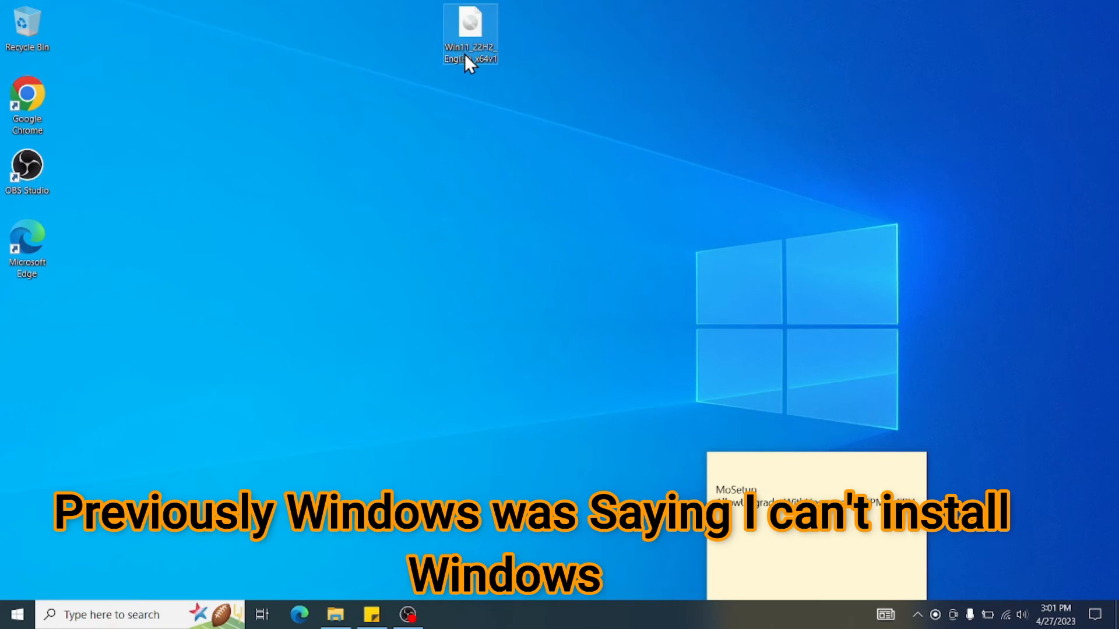
mouse_move(470, 60)
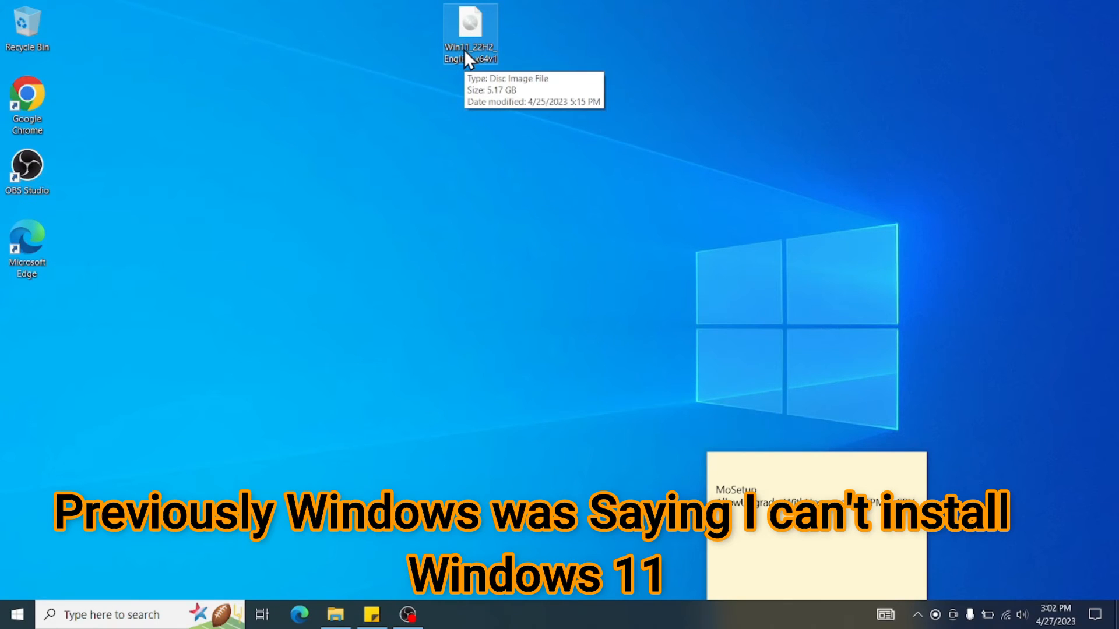
mouse_move(472, 63)
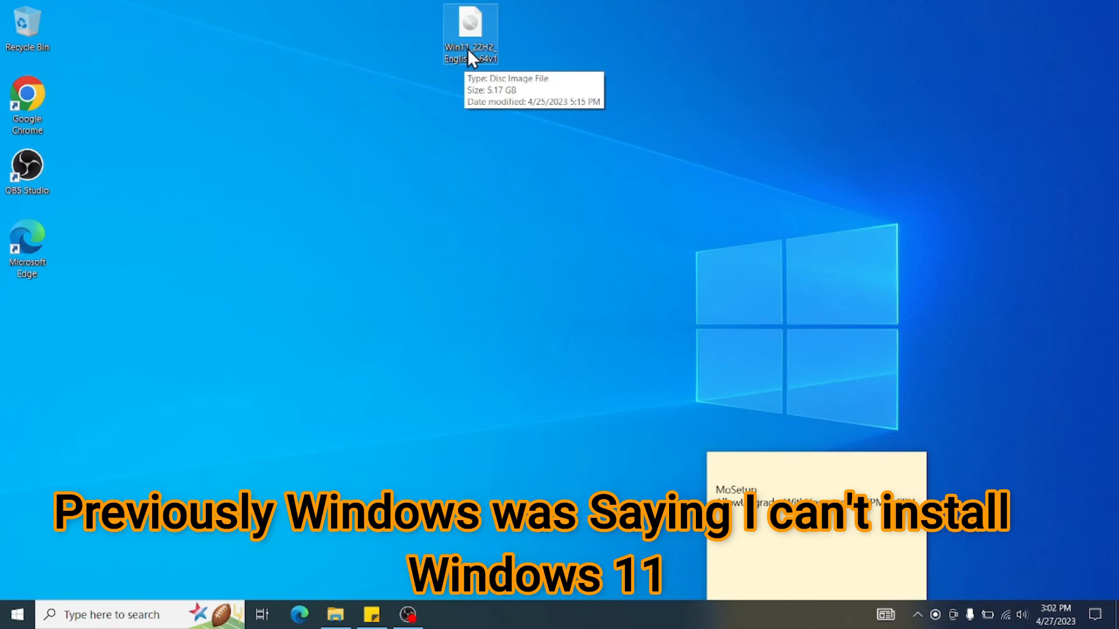
- Mount the Win11_22H2 ISO from the desktop, confirming the security warning
double_click(470, 32)
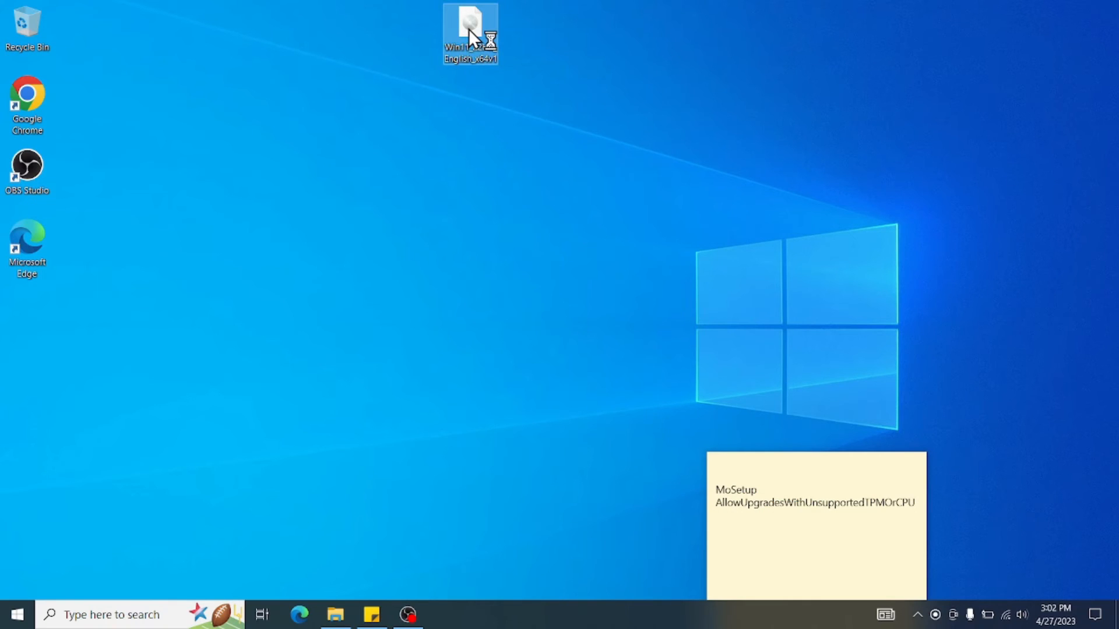
double_click(469, 32)
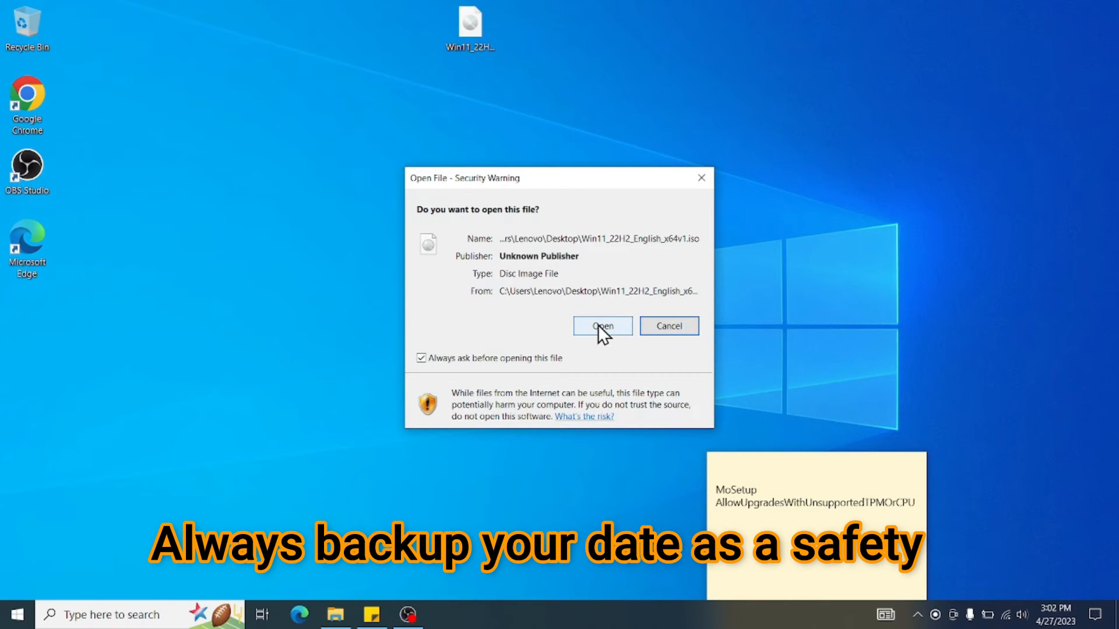
click(601, 326)
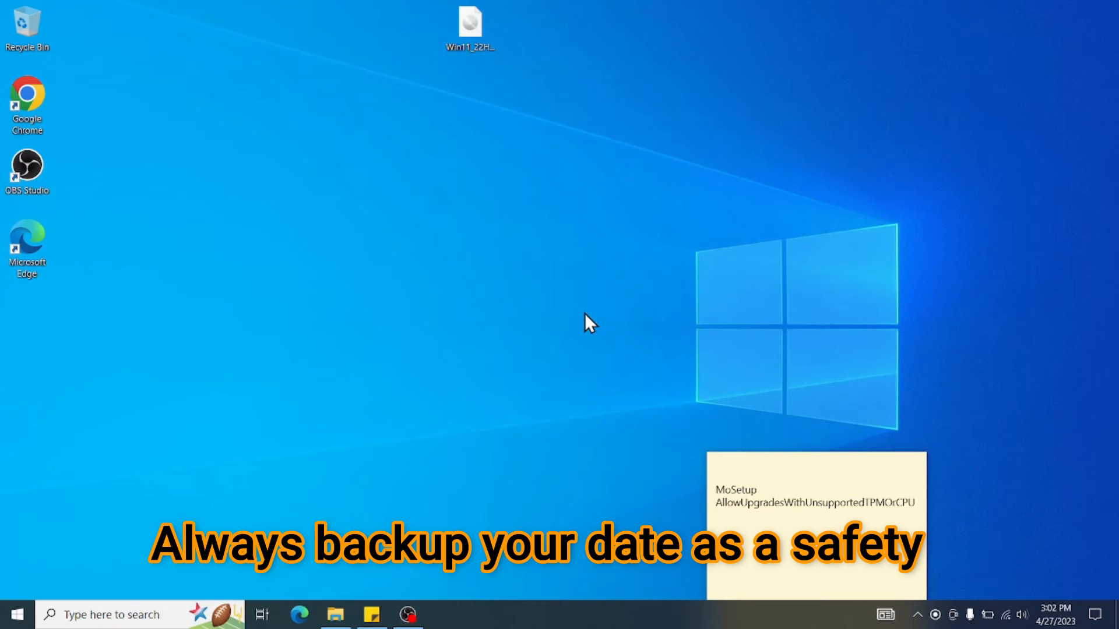
mouse_move(545, 239)
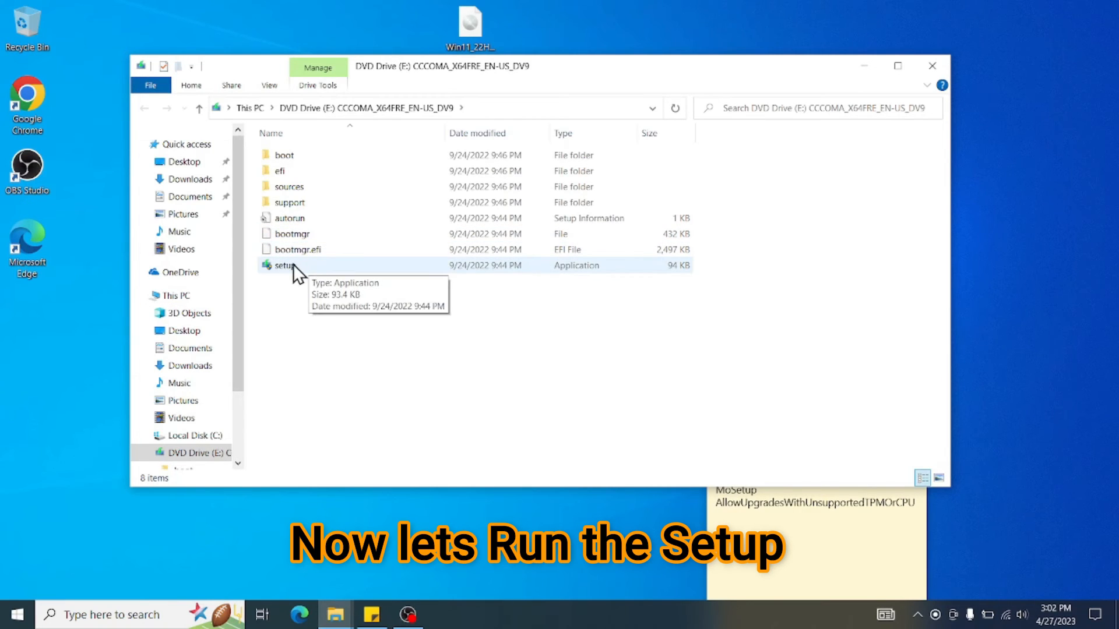
- Run setup from the mounted DVD Drive (E:) to start Windows 11 Setup
double_click(282, 264)
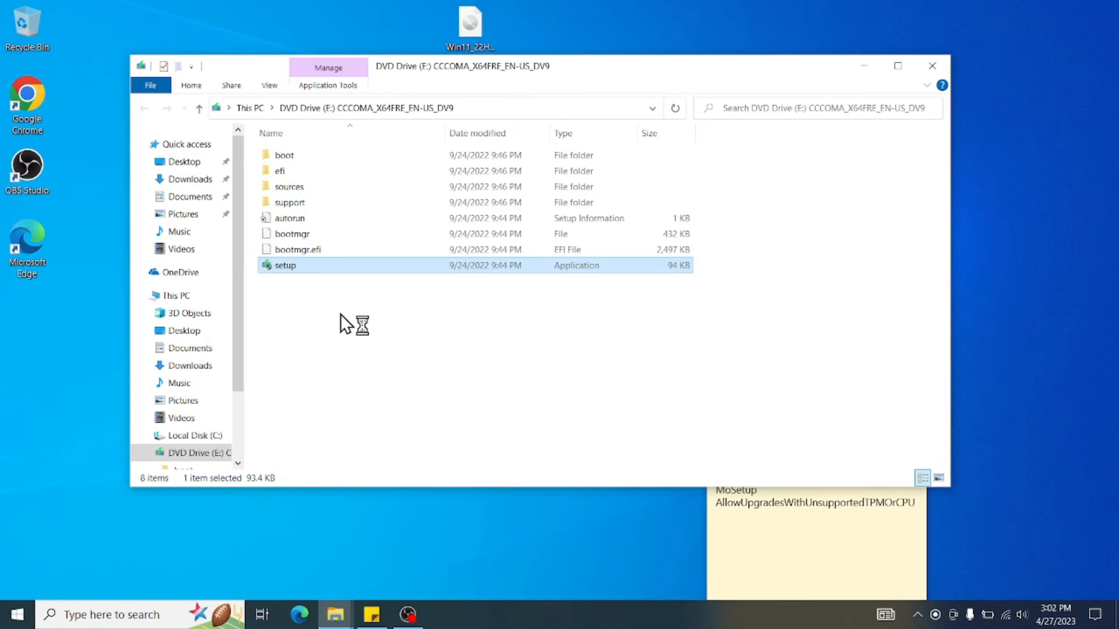
double_click(284, 264)
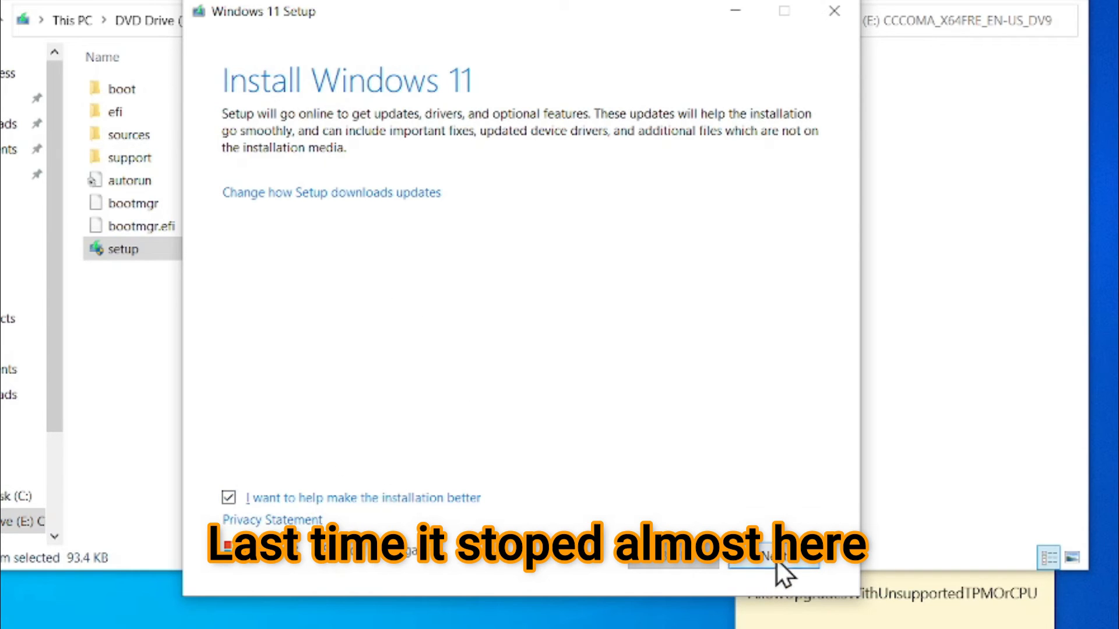
- Continue past Install Windows 11, relaunching setup, and accept the license terms to reach Ready to install
click(774, 555)
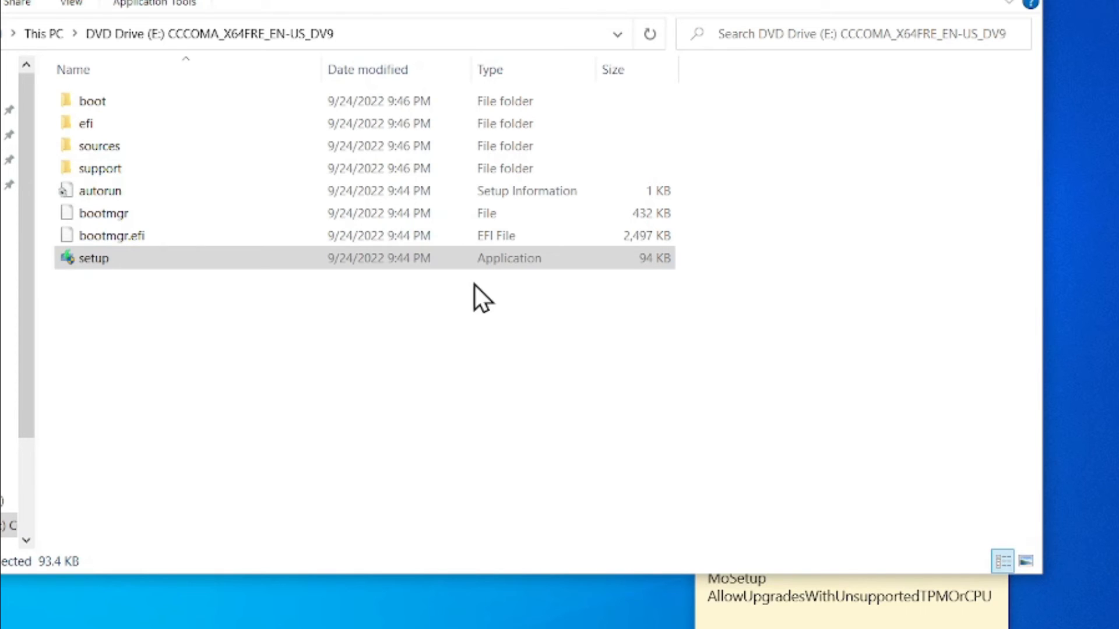
double_click(91, 258)
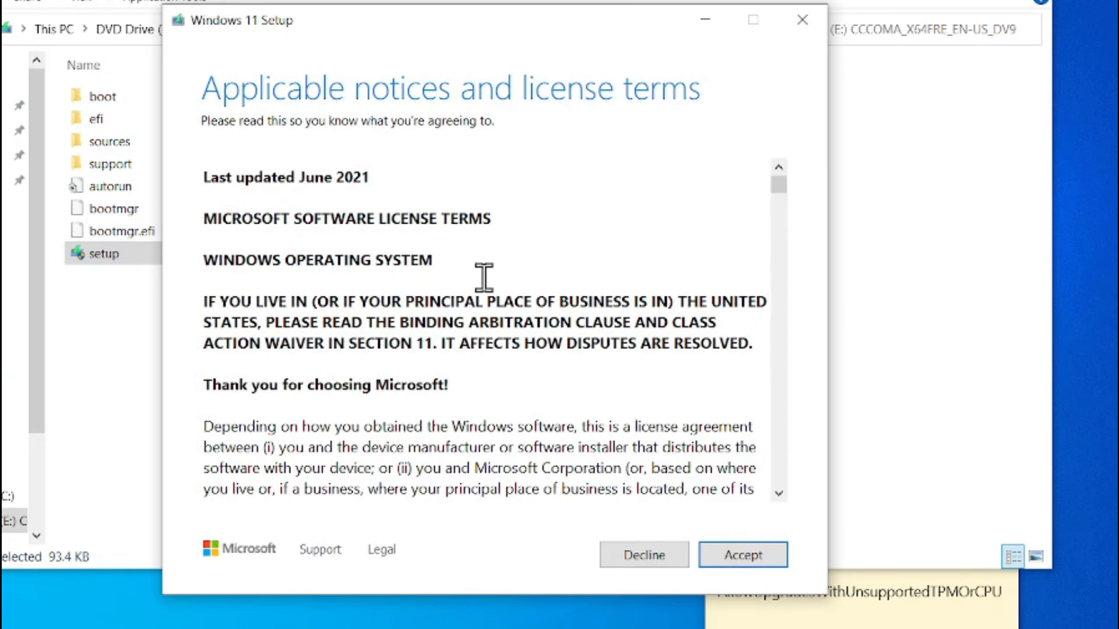
mouse_move(655, 420)
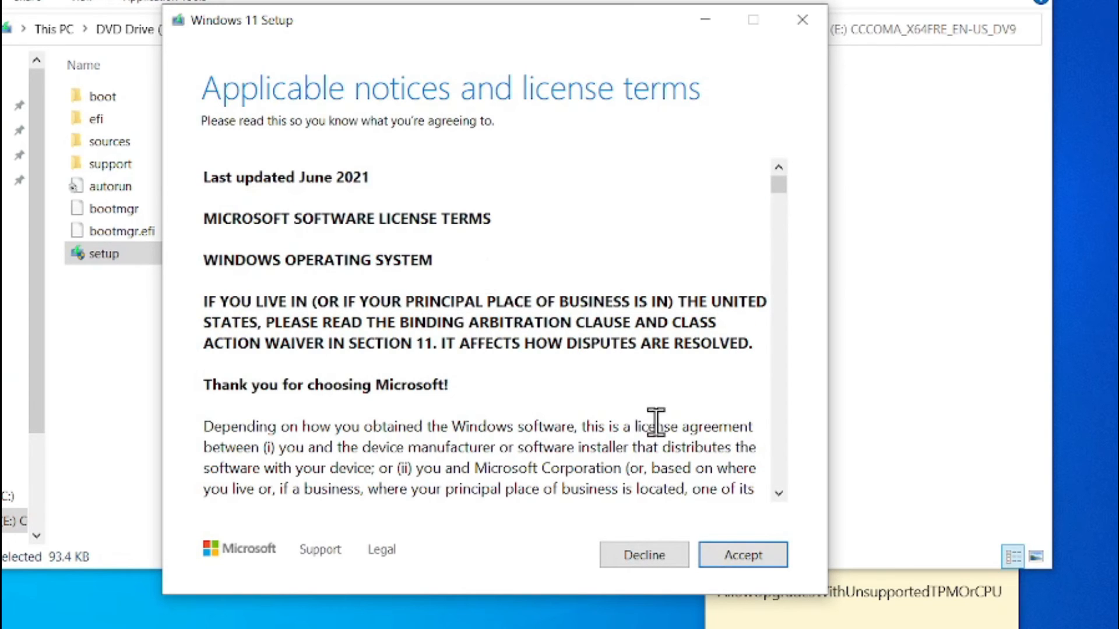
click(743, 555)
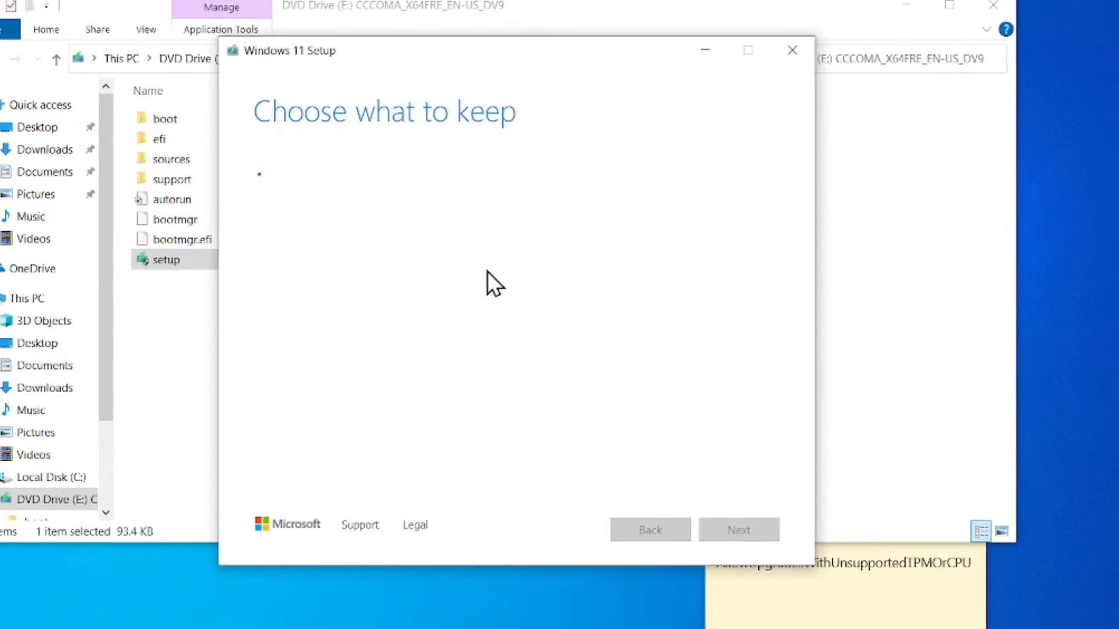
click(737, 529)
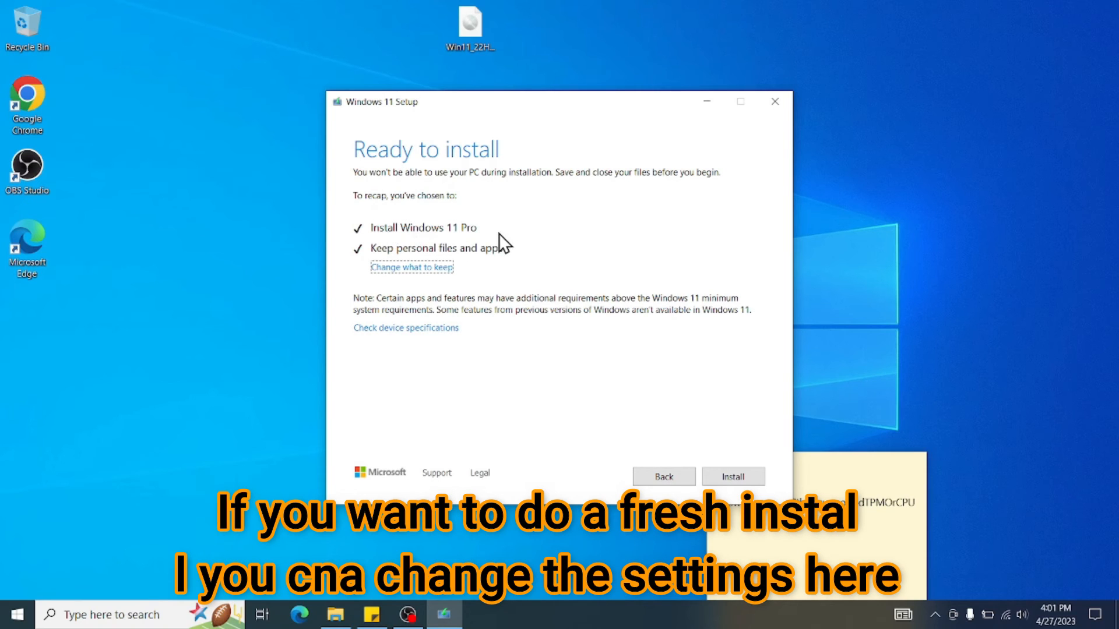
mouse_move(478, 268)
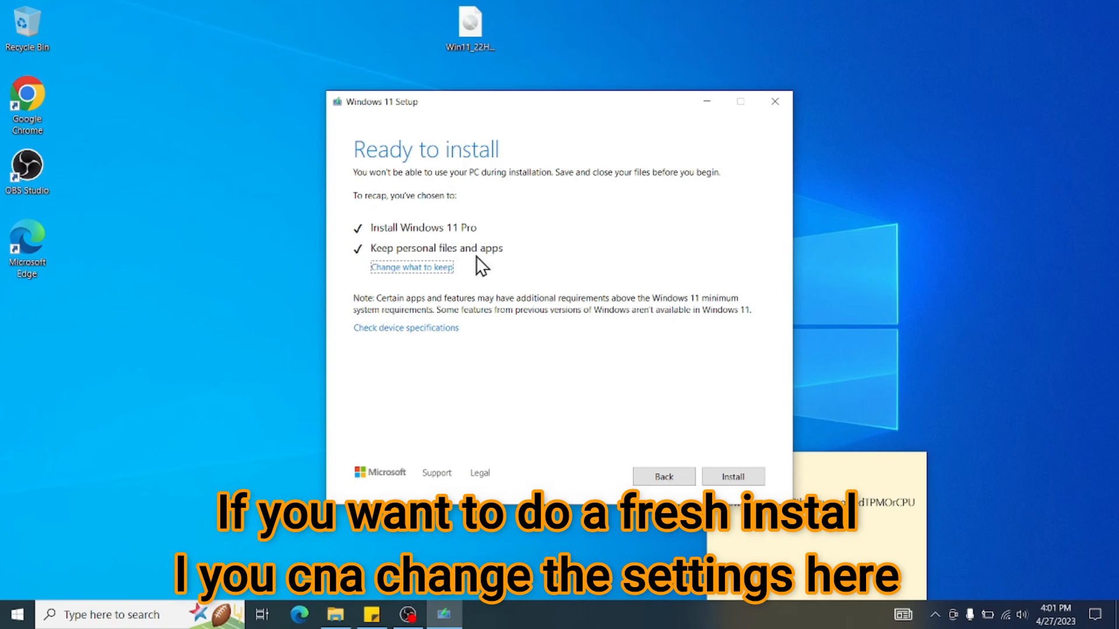
mouse_move(444, 259)
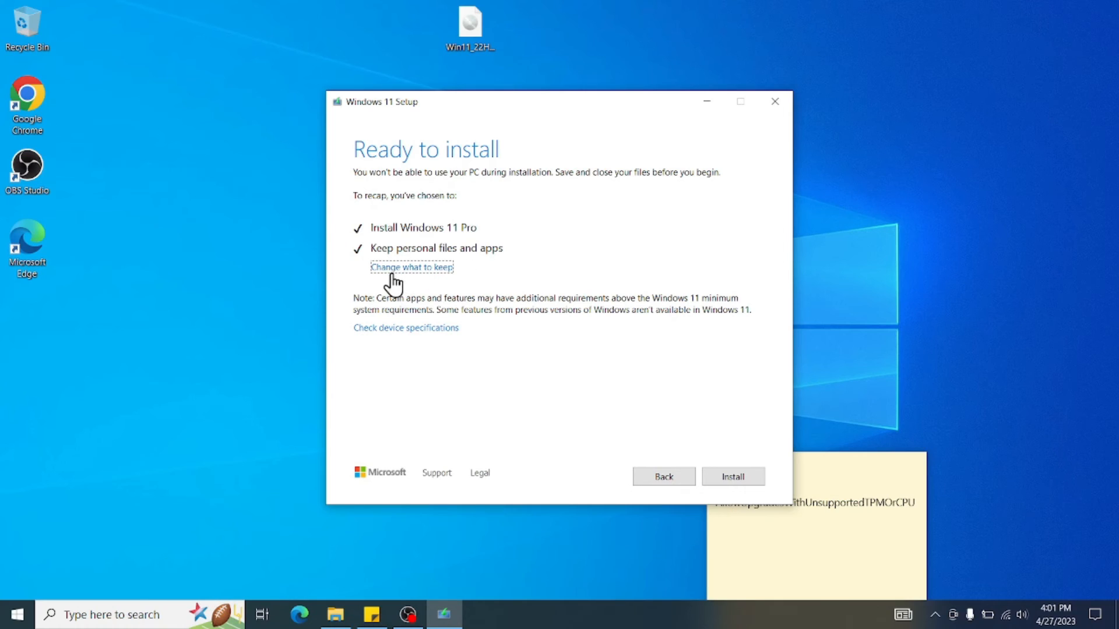
mouse_move(443, 278)
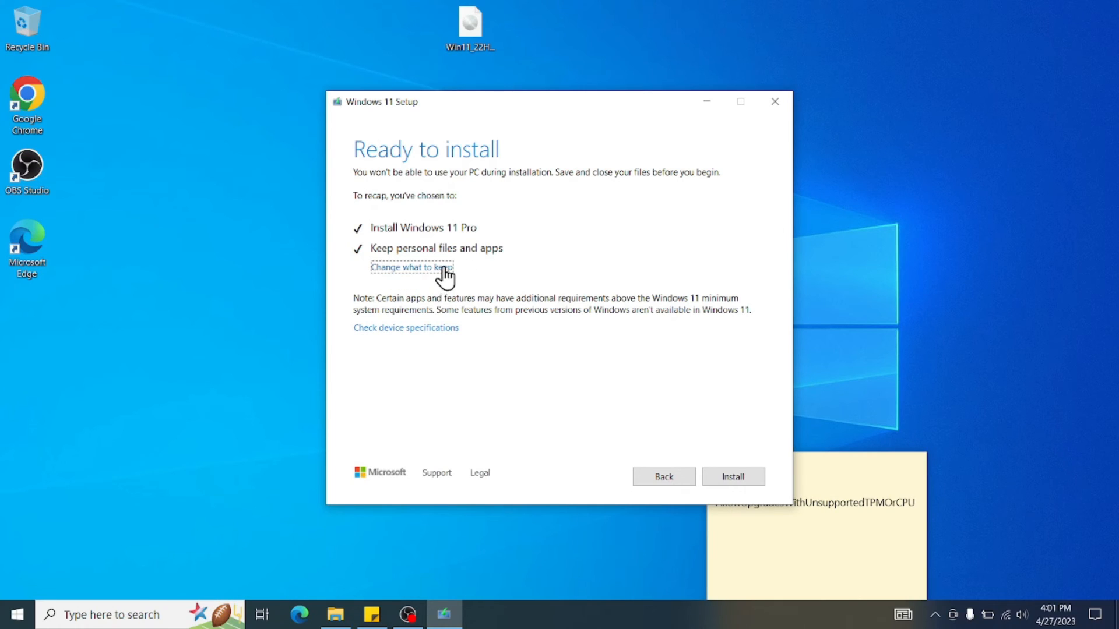
mouse_move(417, 278)
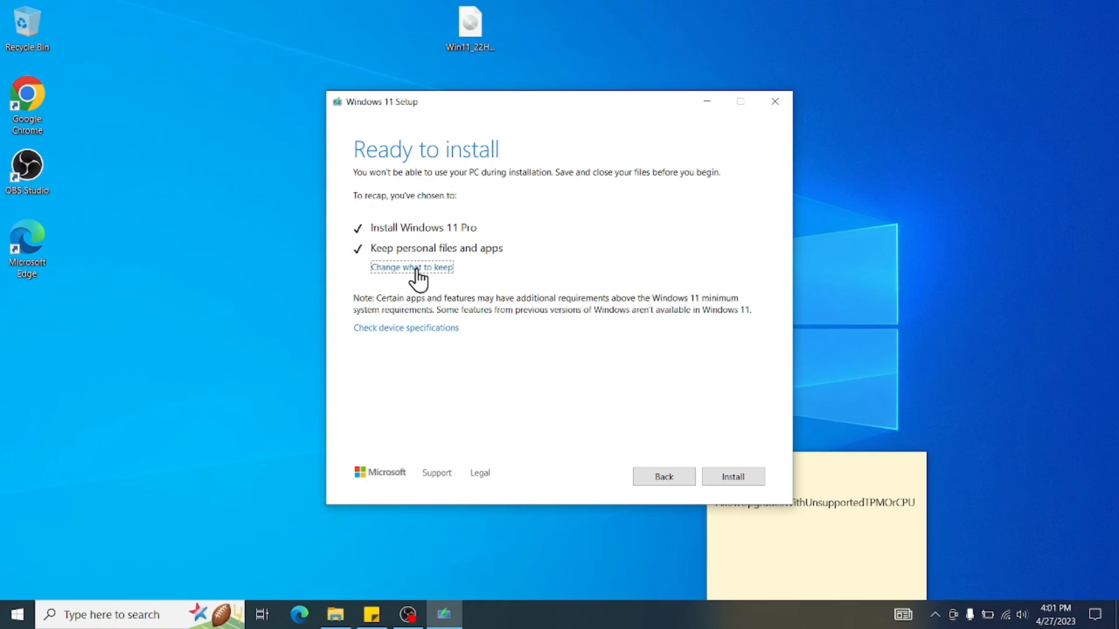